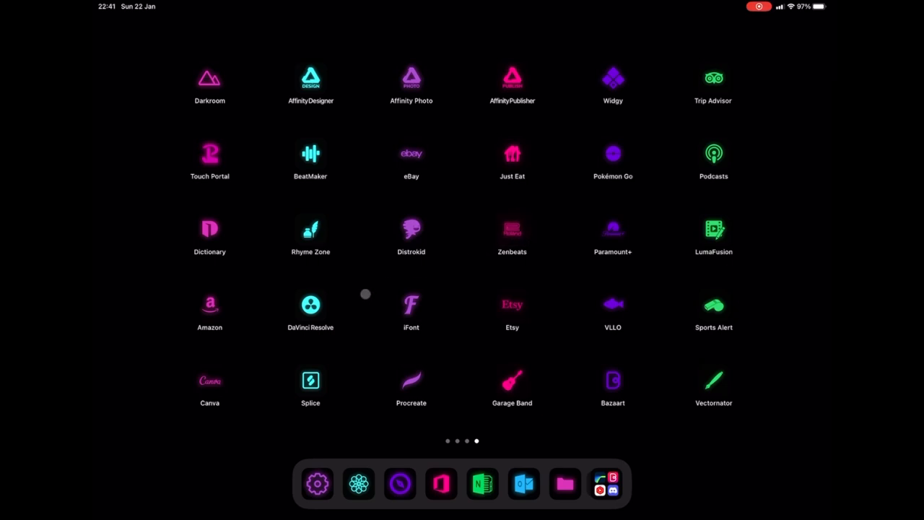
pyautogui.moveTo(244, 310)
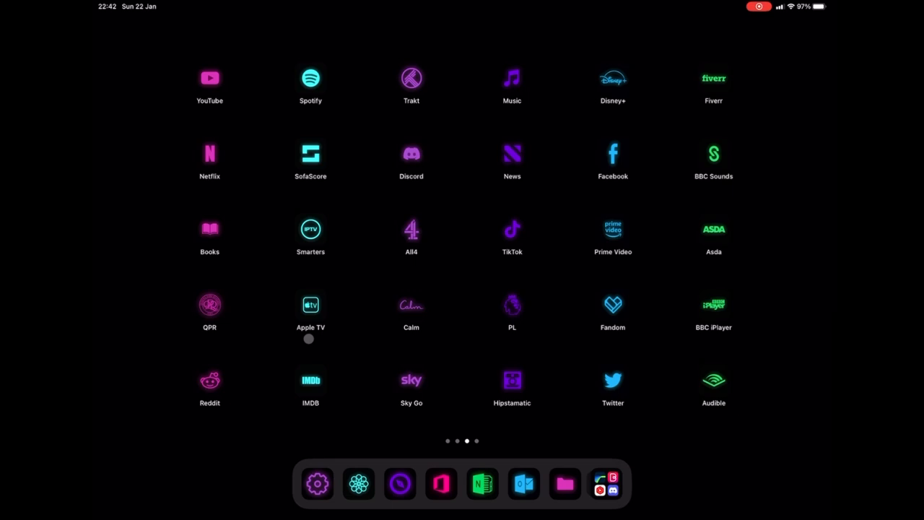
# - Swipe through the neon icon Home Screen pages and launch Bazaart
pyautogui.hscroll(-3)
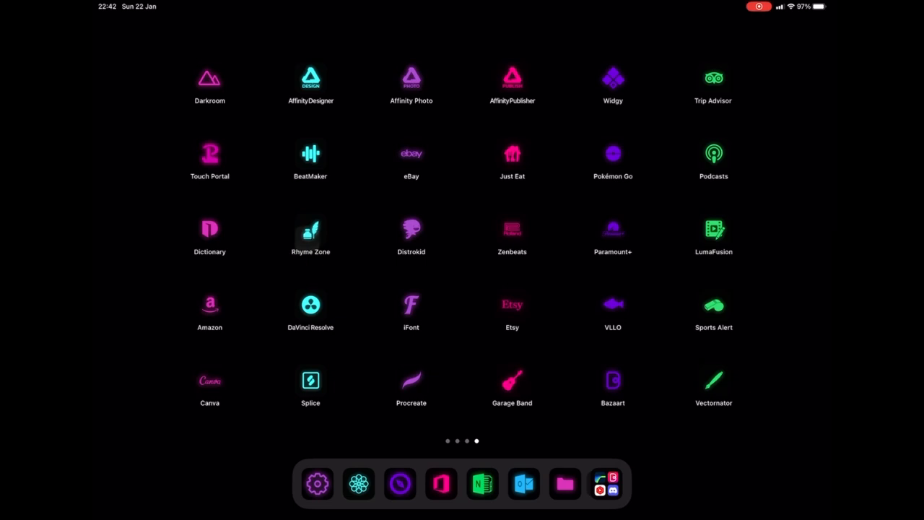
pyautogui.click(612, 380)
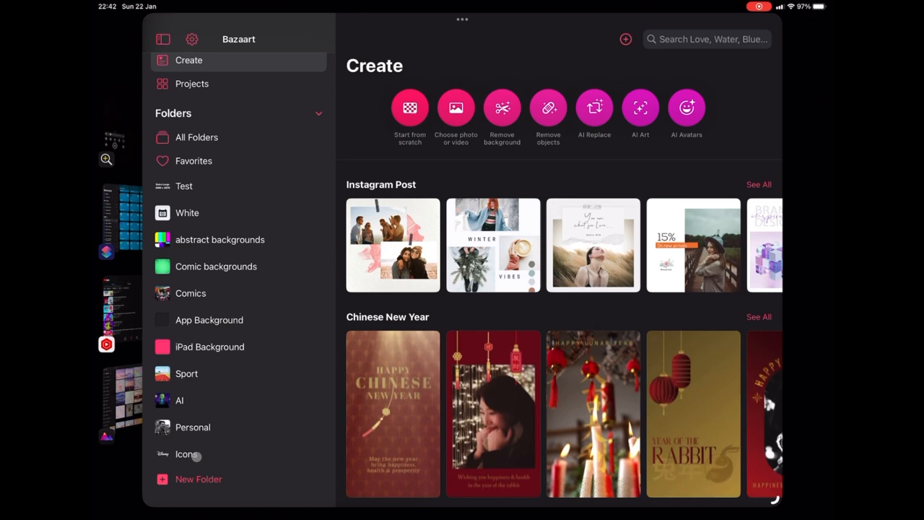
# - Open the Icons project folder and scroll through its projects
pyautogui.click(186, 453)
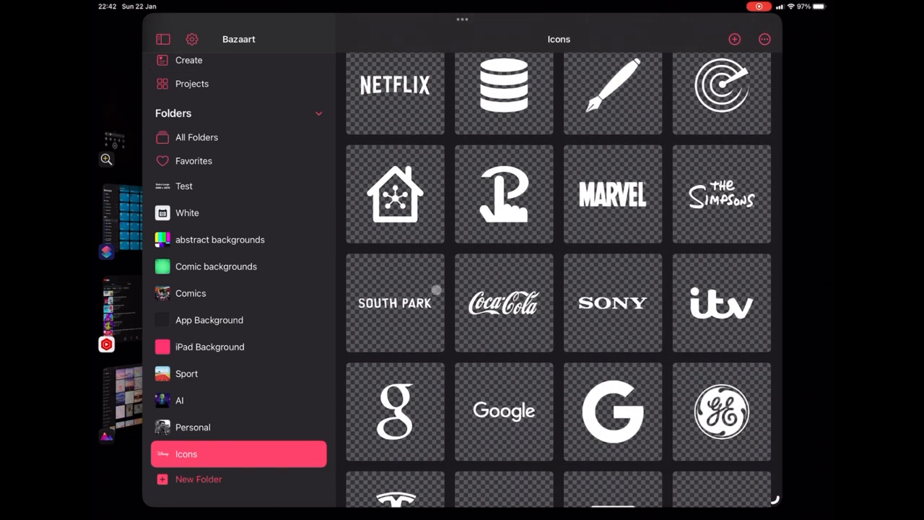
pyautogui.scroll(-3)
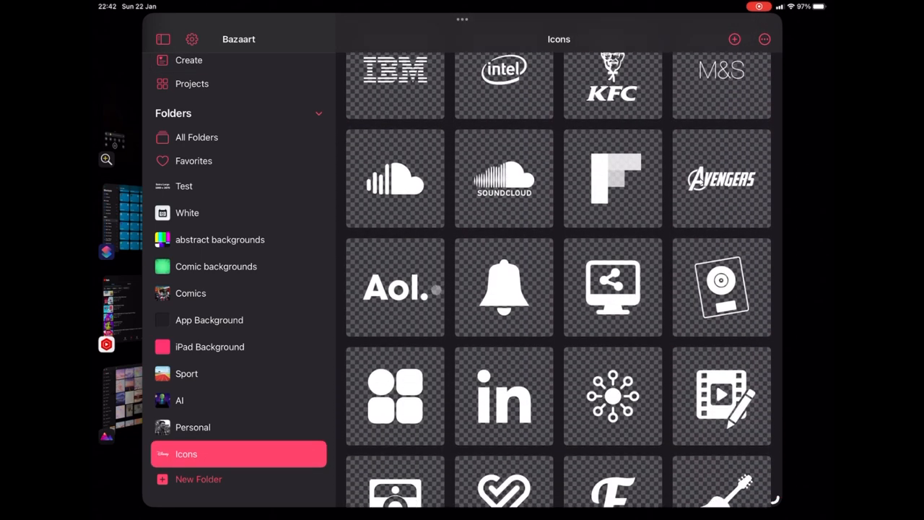
pyautogui.scroll(-3)
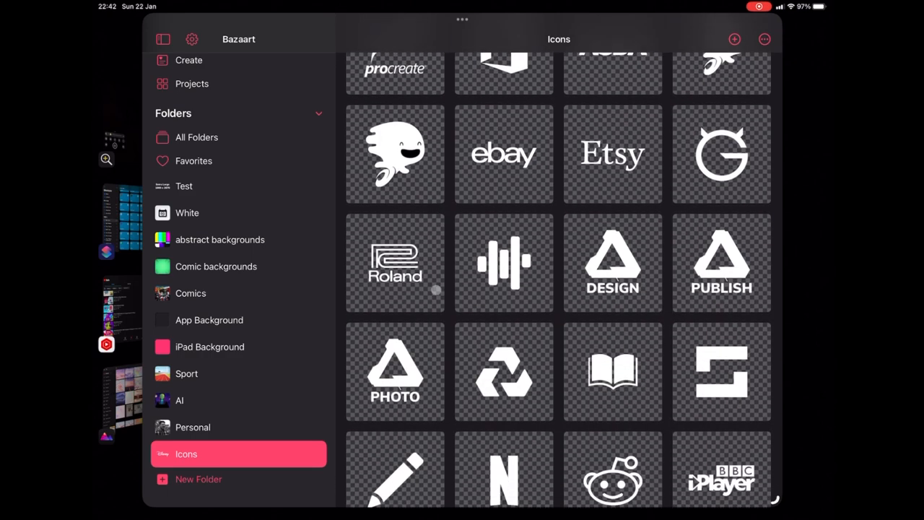
pyautogui.scroll(-3)
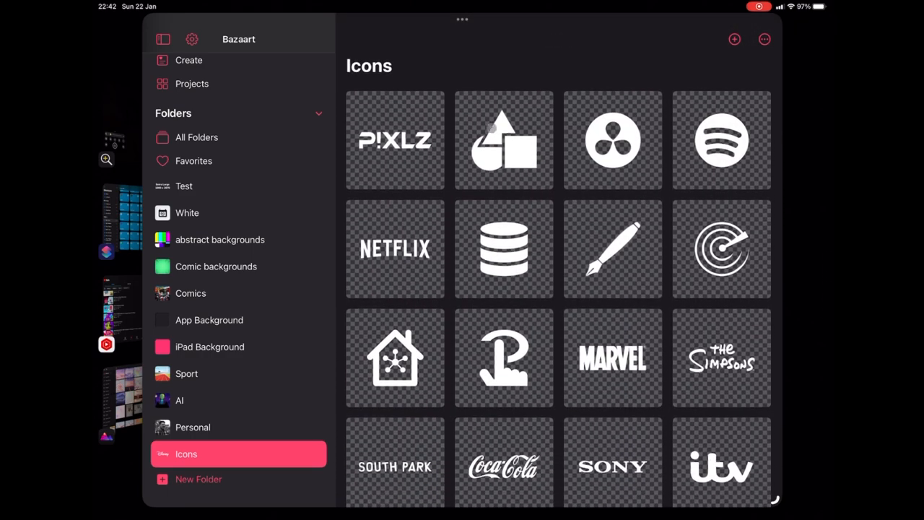
# - Start a new project from scratch with a Square 2048×2048 transparent canvas
pyautogui.click(734, 39)
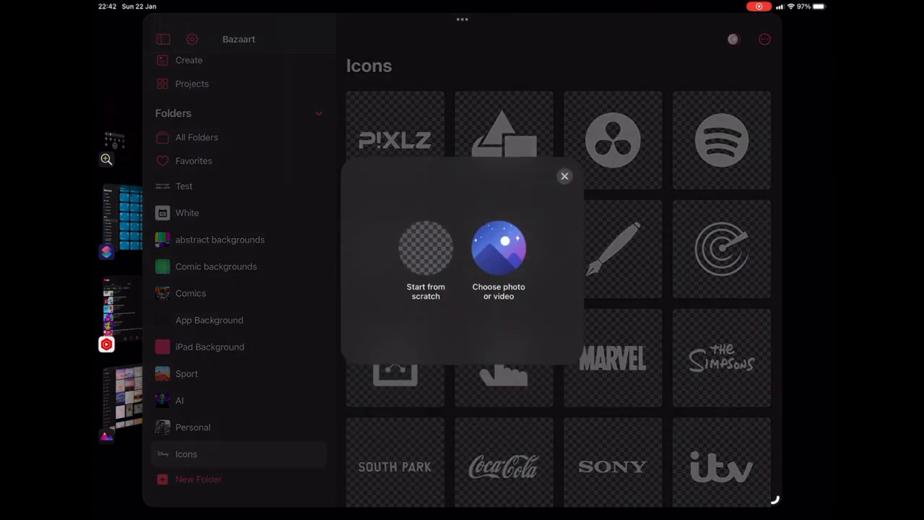
pyautogui.click(426, 247)
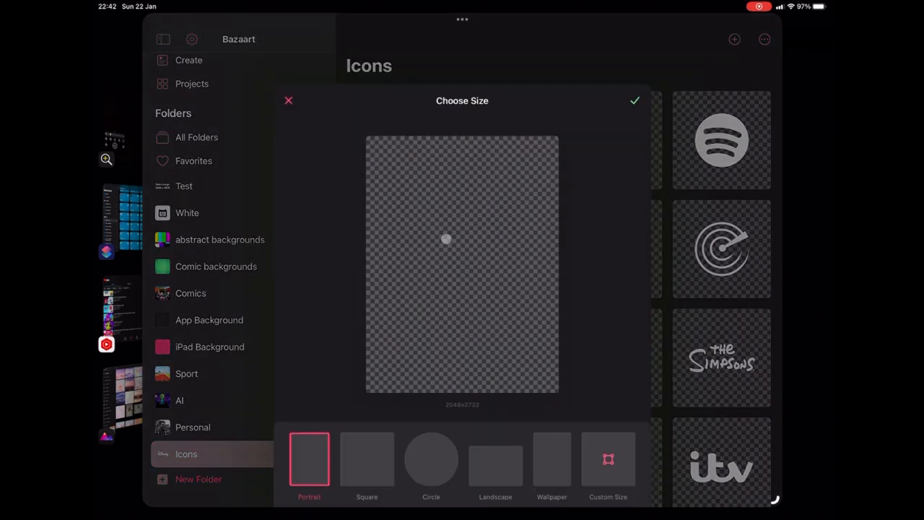
pyautogui.click(366, 459)
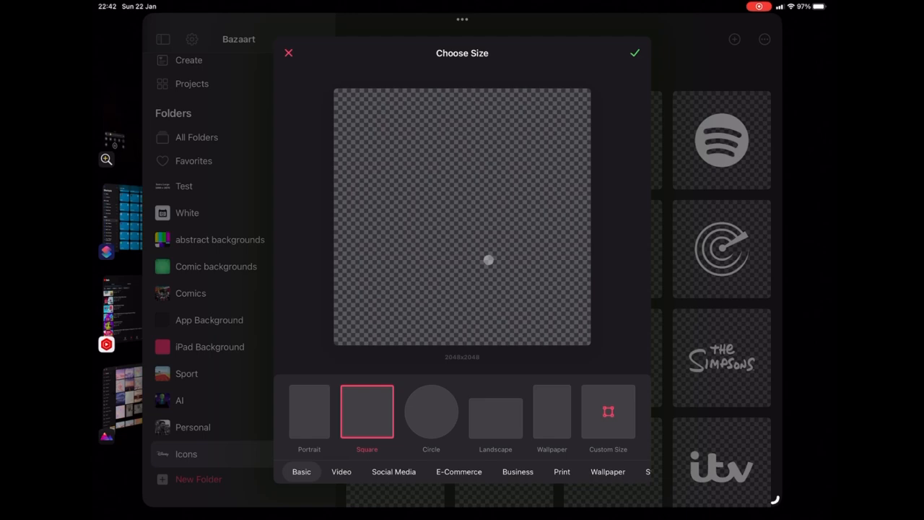
pyautogui.click(634, 52)
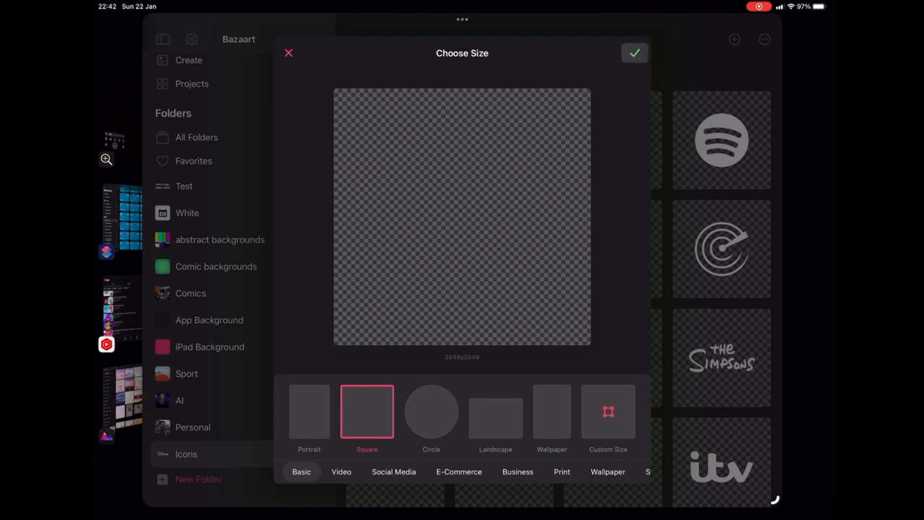
pyautogui.click(634, 53)
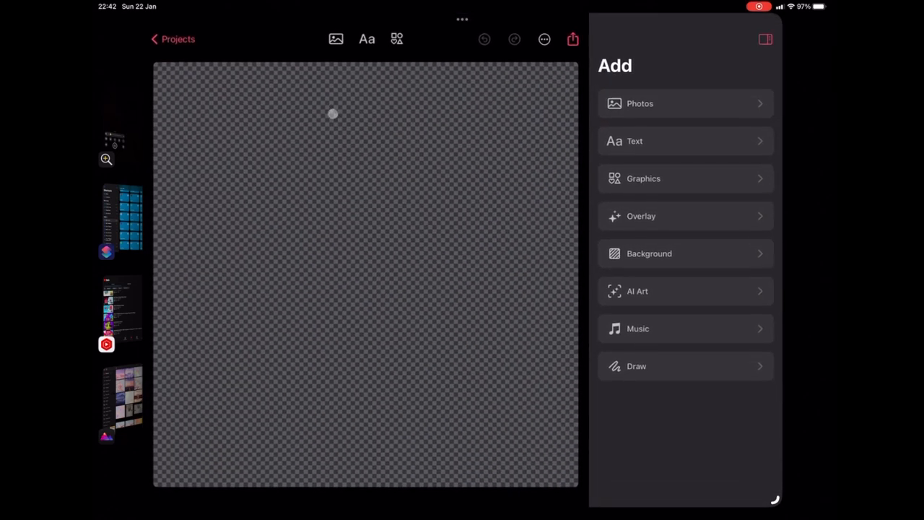
# - Search web images for 'Twitter' with the Transparent filter enabled
pyautogui.click(685, 104)
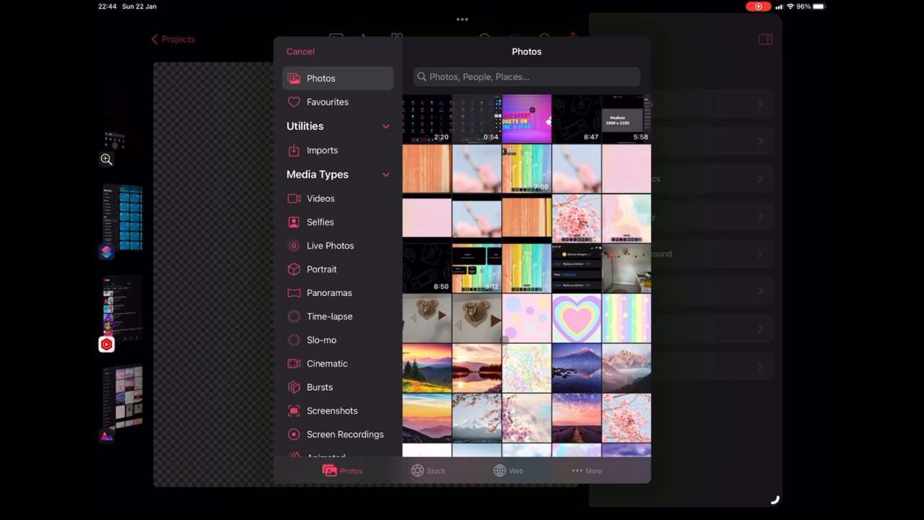
pyautogui.click(515, 470)
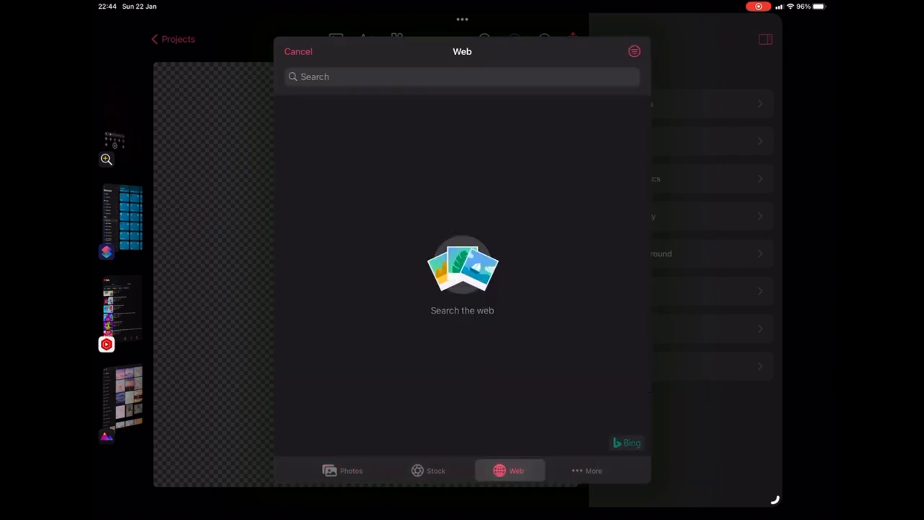
pyautogui.click(634, 51)
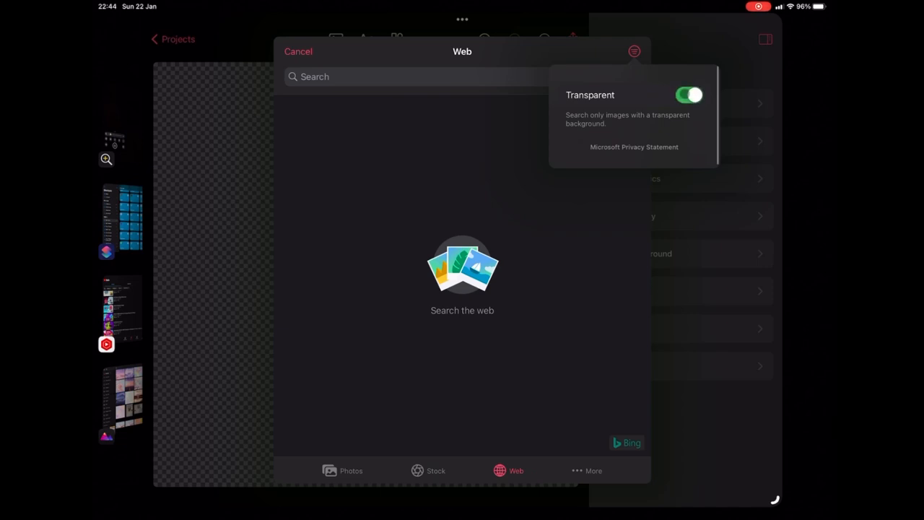
pyautogui.click(462, 77)
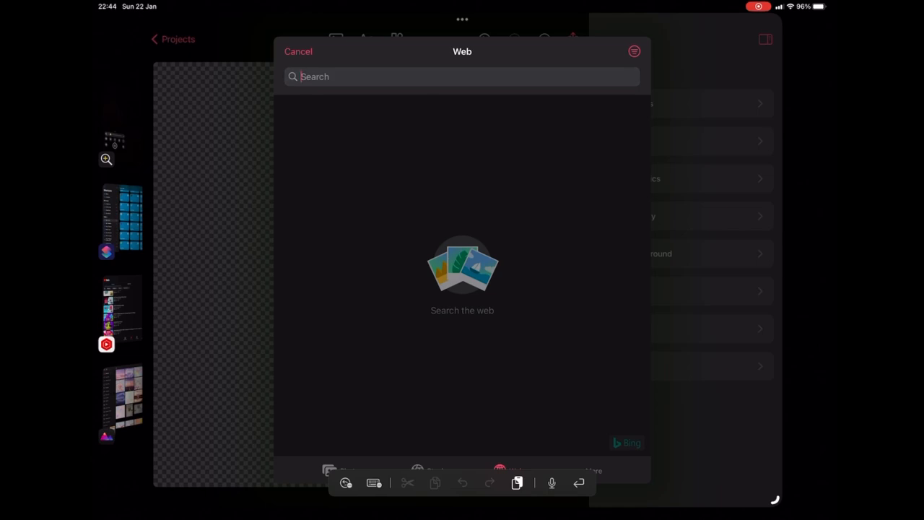
pyautogui.write('Twitte')
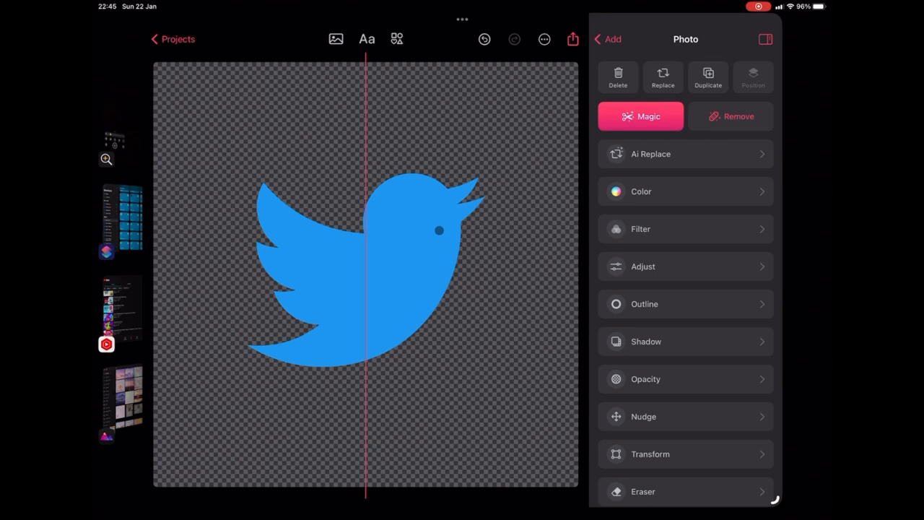
# - Recolour the Twitter bird with the white swatch and return to Projects
pyautogui.click(354, 274)
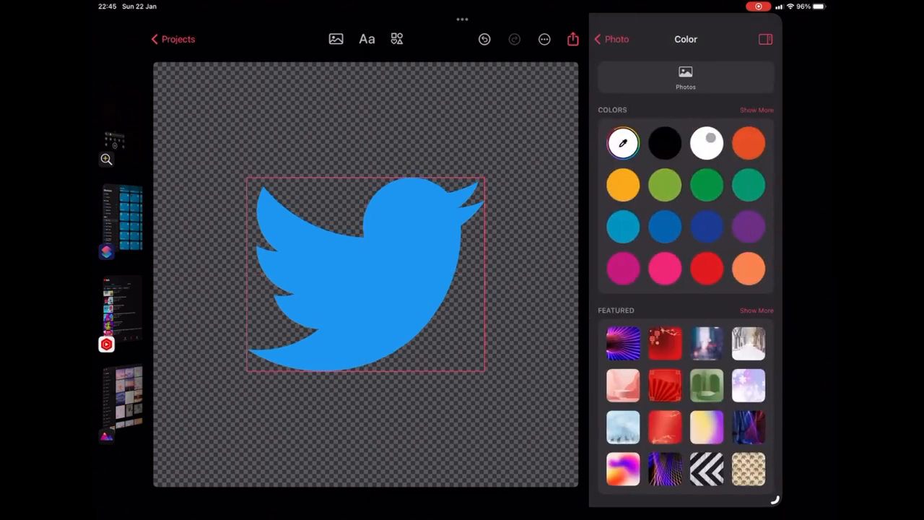
pyautogui.click(706, 142)
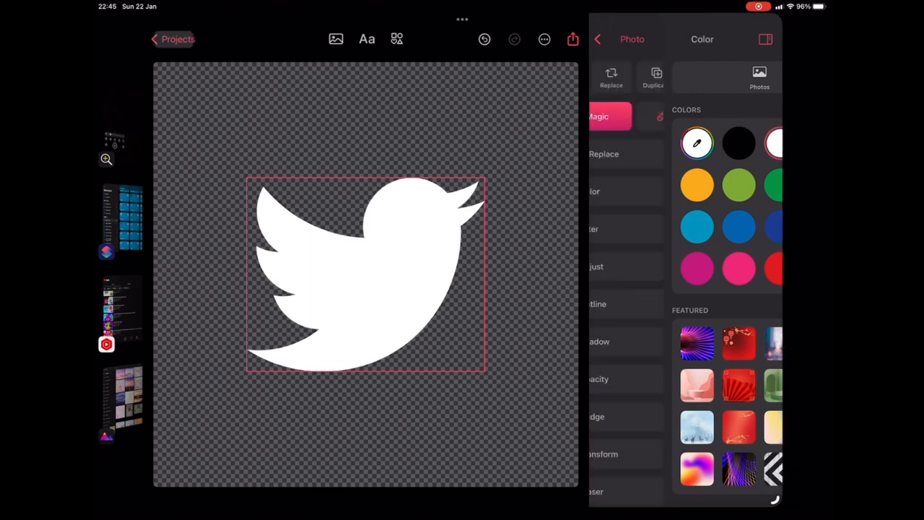
pyautogui.click(172, 39)
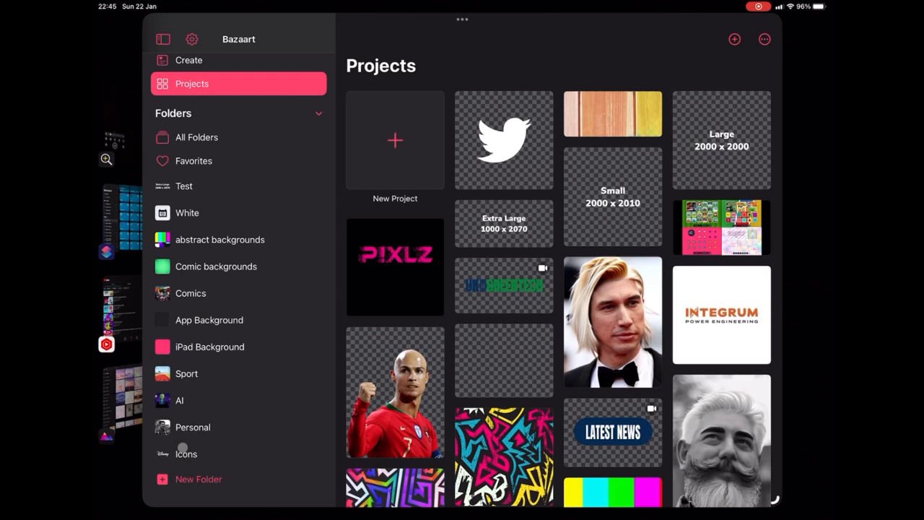
# - Open the Icons folder and enter multi-select mode from its options menu
pyautogui.click(186, 453)
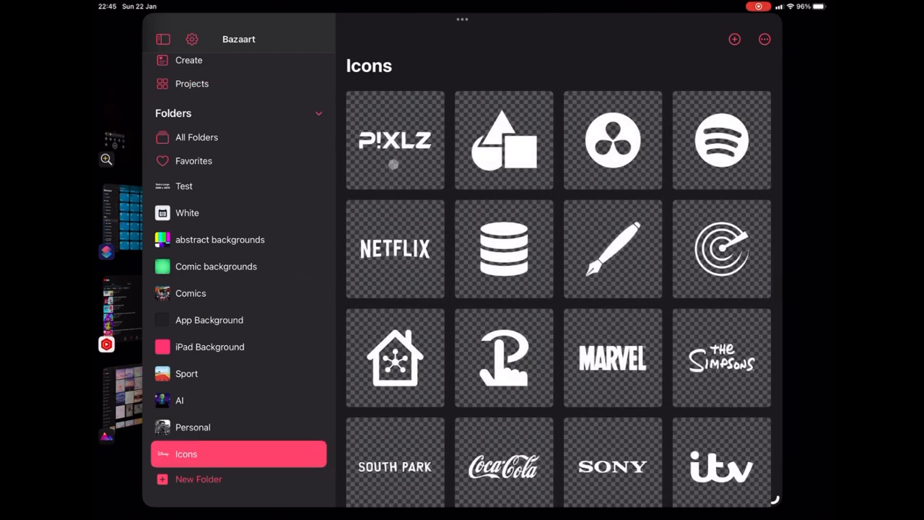
pyautogui.scroll(-3)
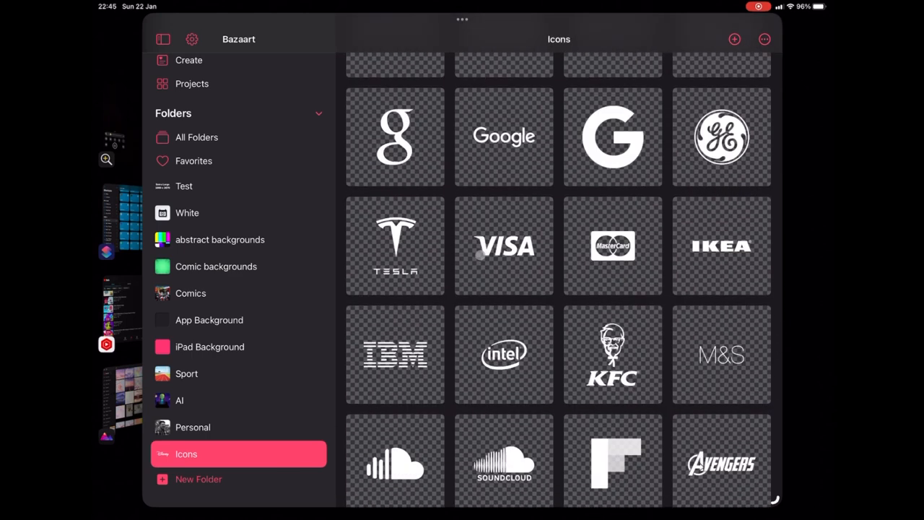
pyautogui.scroll(-3)
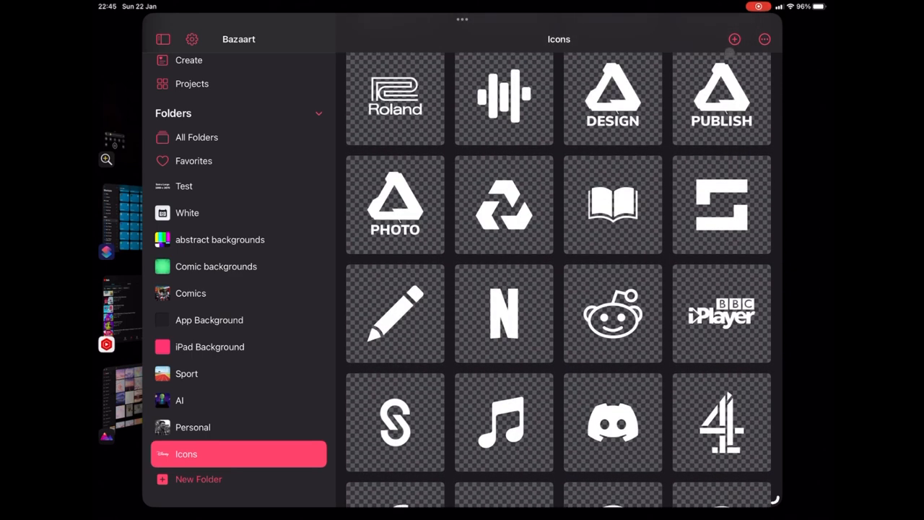
pyautogui.click(763, 39)
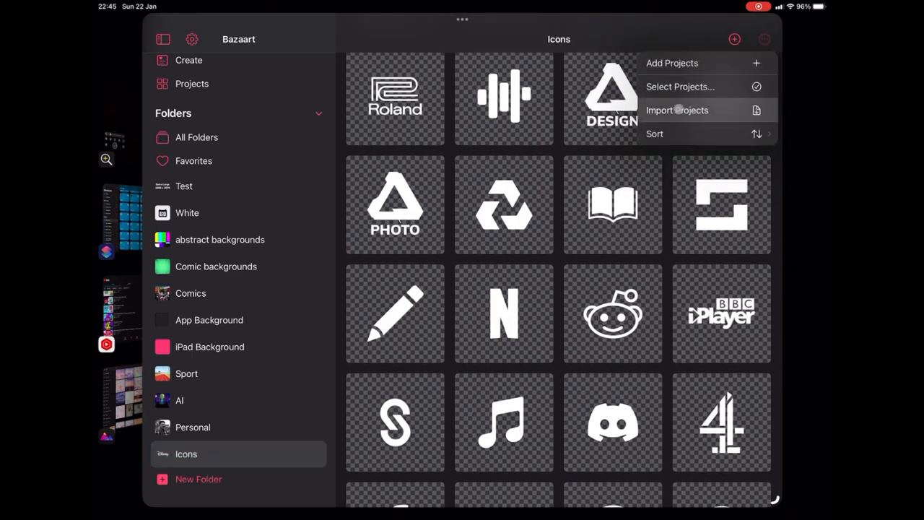
pyautogui.click(680, 86)
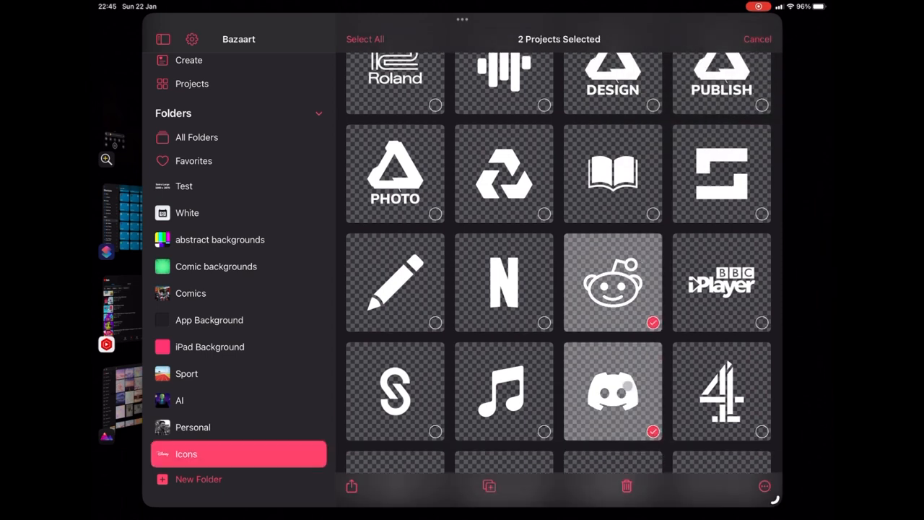
# - Complete the ten-icon selection and save the images via Share
pyautogui.click(503, 390)
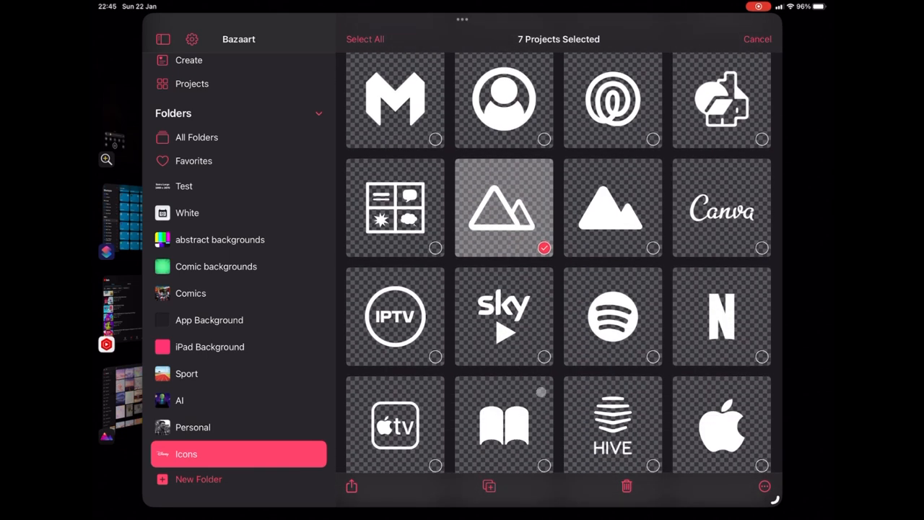
pyautogui.click(721, 425)
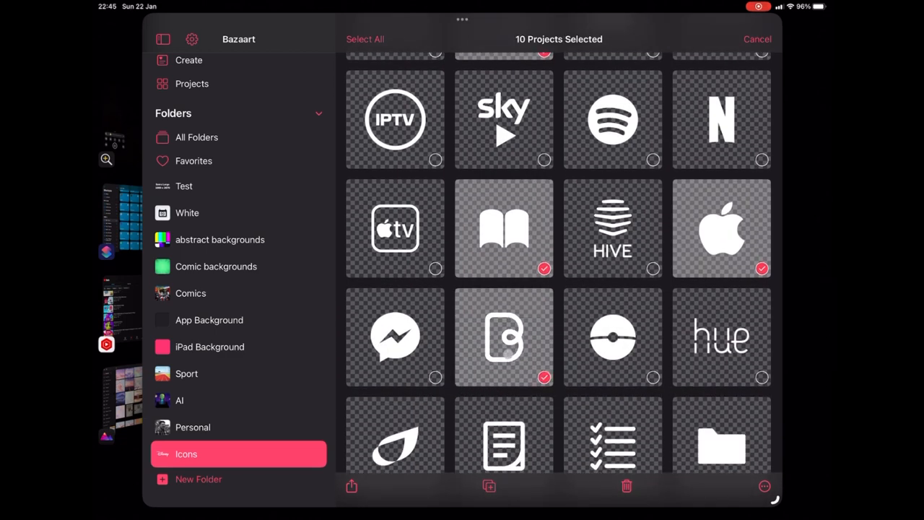
pyautogui.click(351, 486)
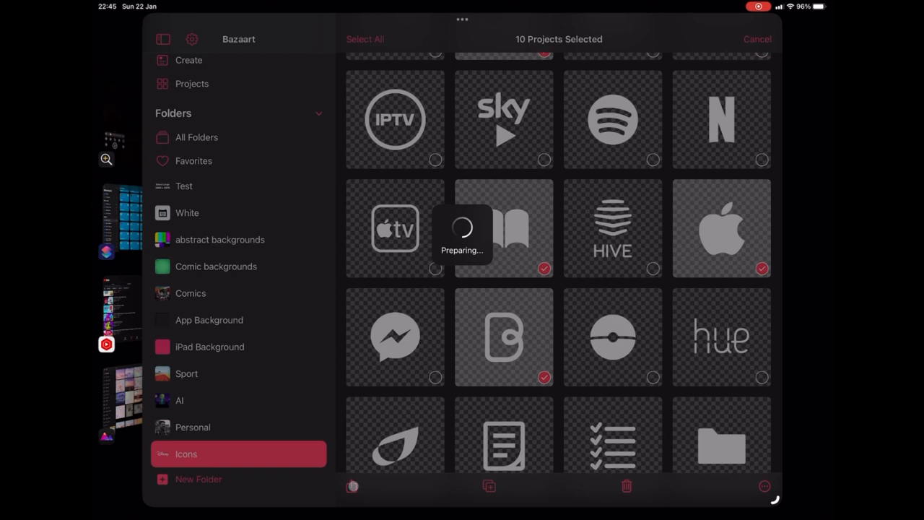
pyautogui.click(351, 486)
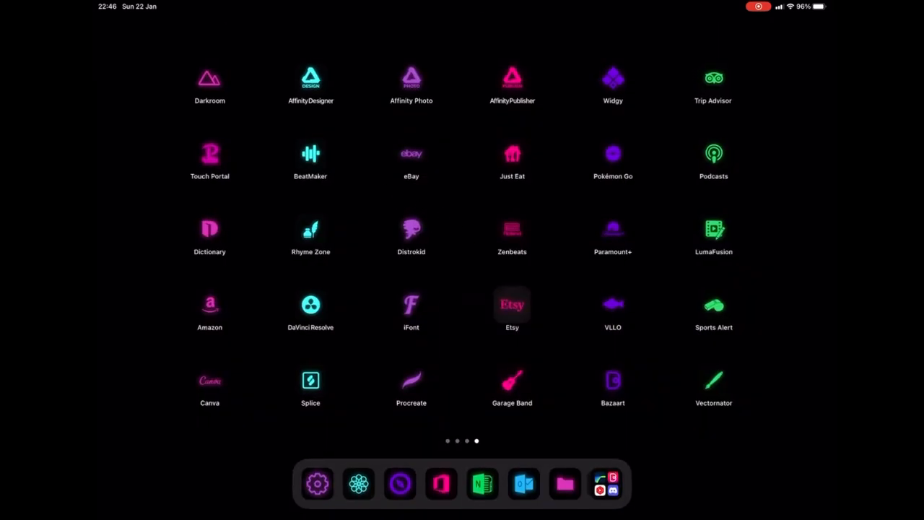
# - Swipe back twice to the previous page of neon app icons
pyautogui.hscroll(-3)
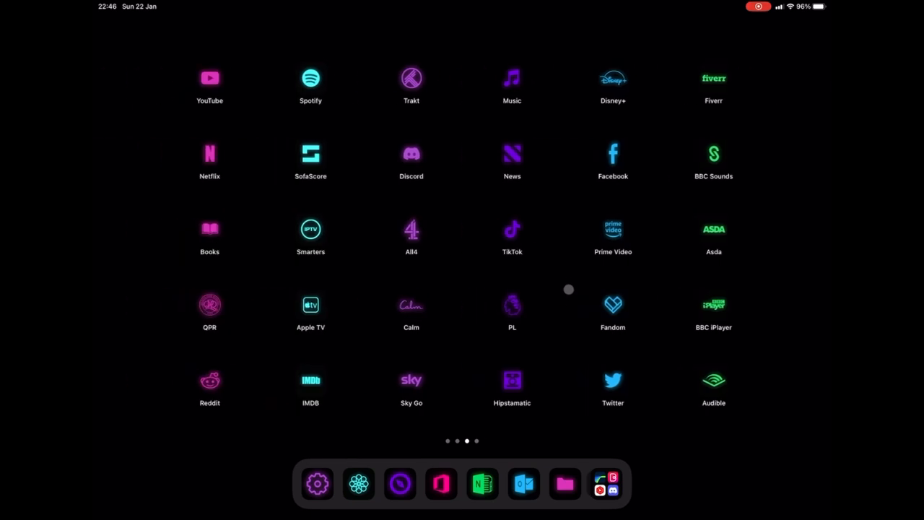
pyautogui.hscroll(-3)
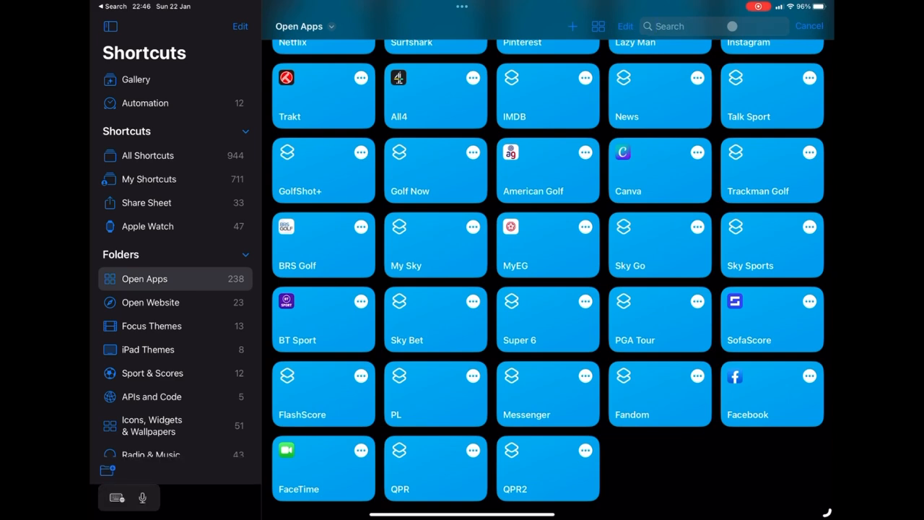
# - Search All Shortcuts for 'Bulk' instead of only the Open Apps folder
pyautogui.write('Bulk')
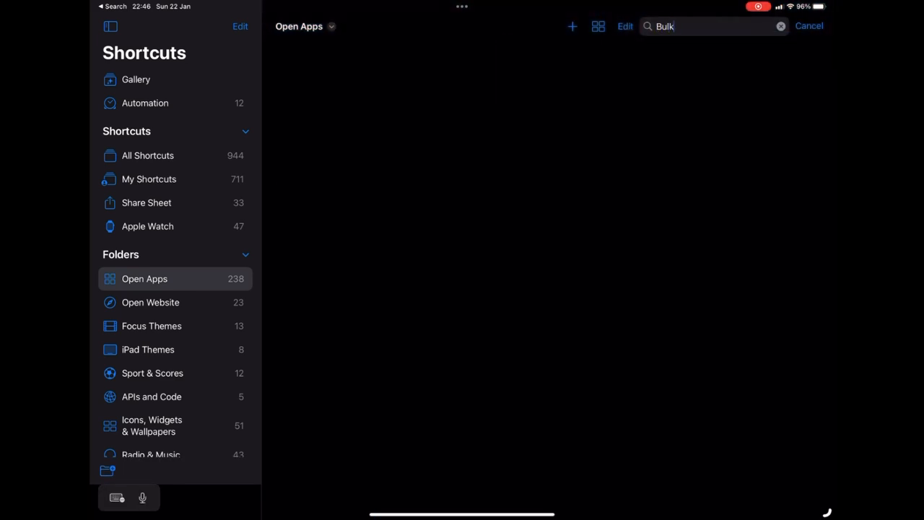
pyautogui.click(781, 26)
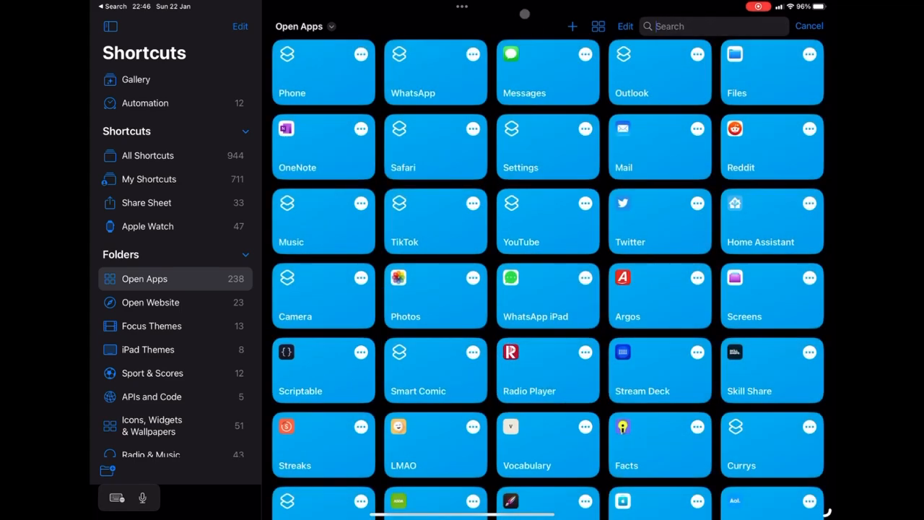
pyautogui.click(148, 156)
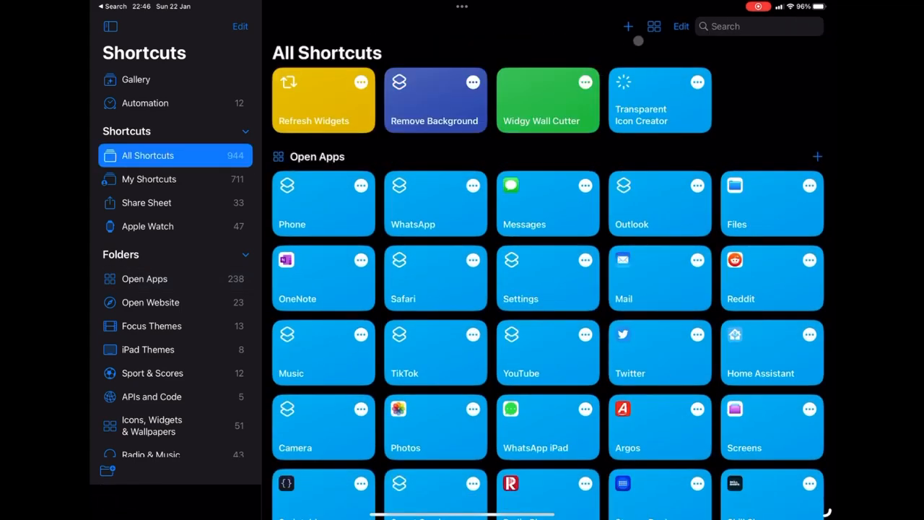
pyautogui.write('Bulk')
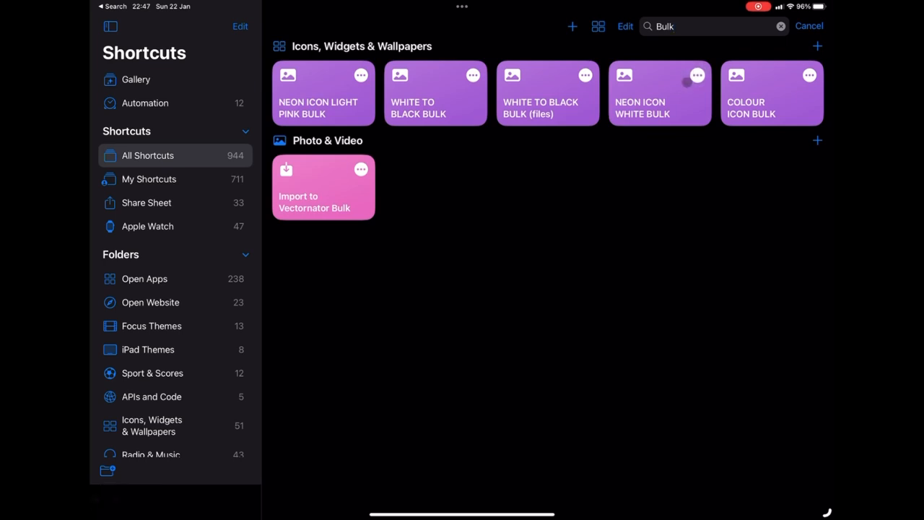
# - Open NEON ICON WHITE BULK, scroll its actions, and stop the running shortcut
pyautogui.click(659, 93)
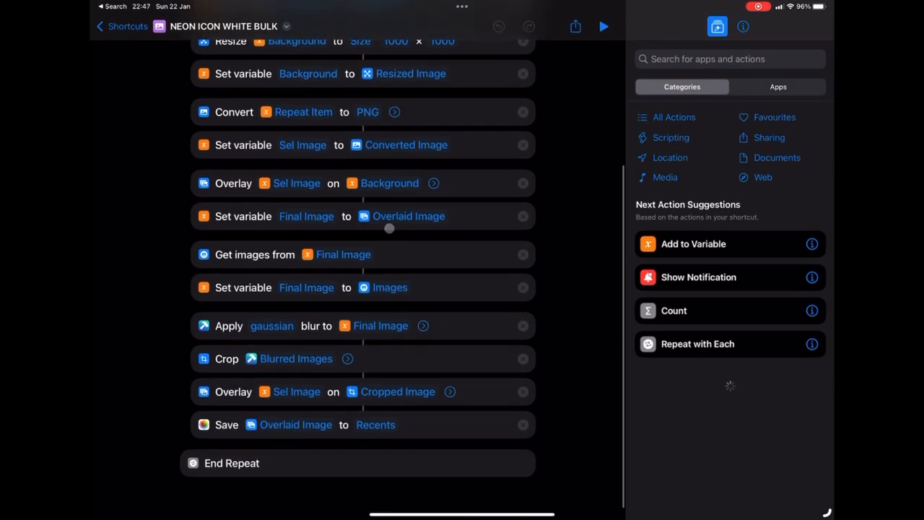
pyautogui.scroll(-3)
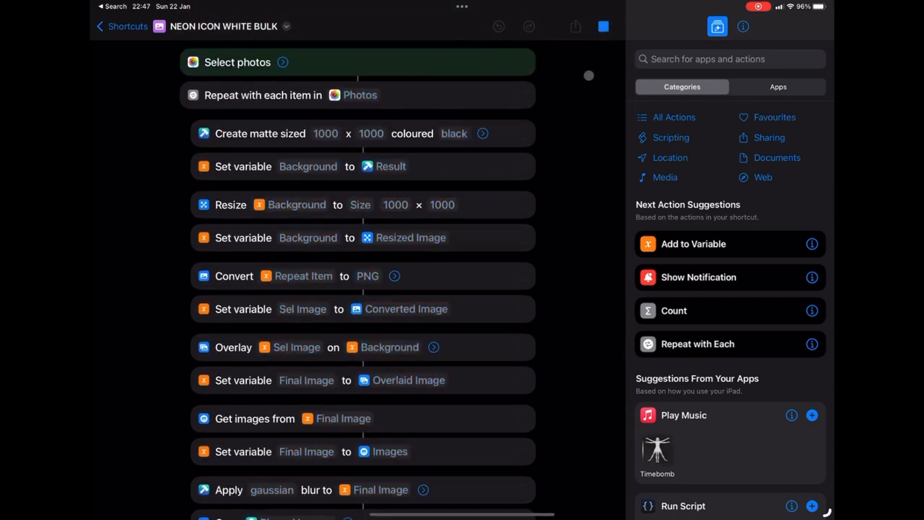
pyautogui.click(237, 62)
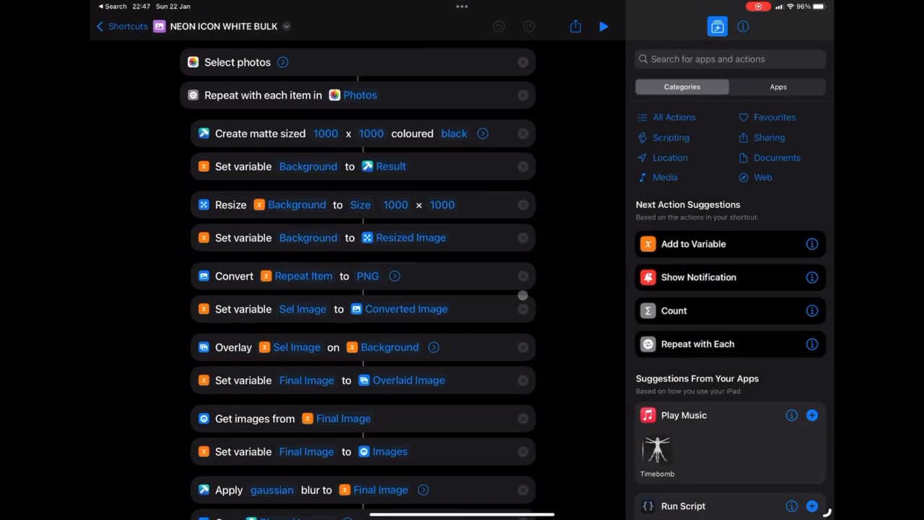
pyautogui.scroll(-3)
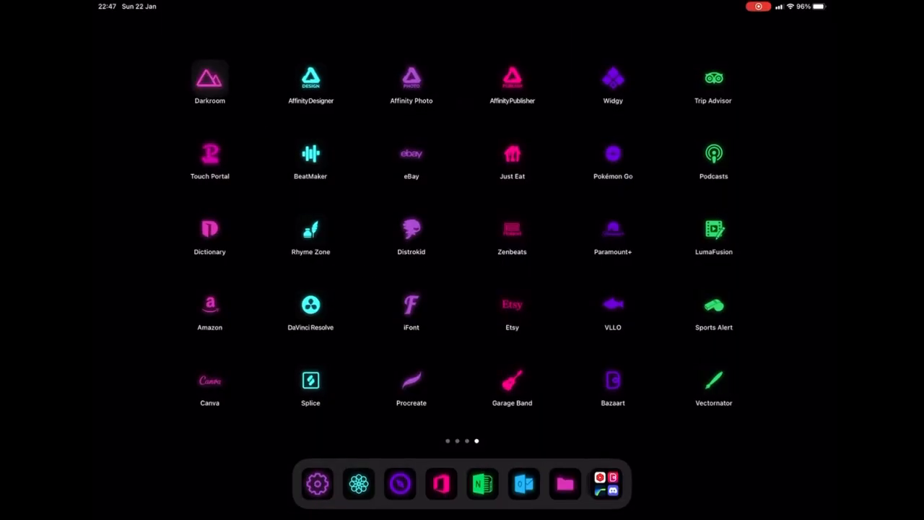
# - Launch Darkroom, lift the RGB tone curve midtones, and raise red channel highlights
pyautogui.click(209, 77)
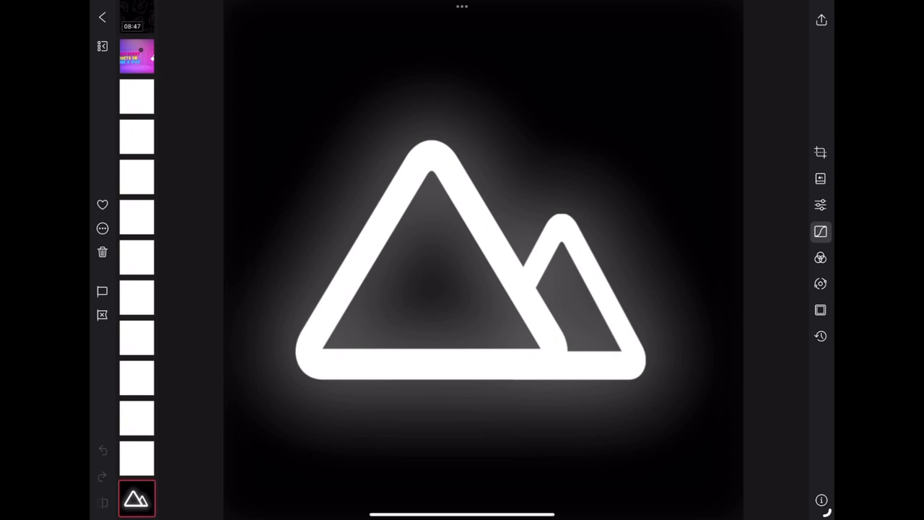
pyautogui.click(820, 231)
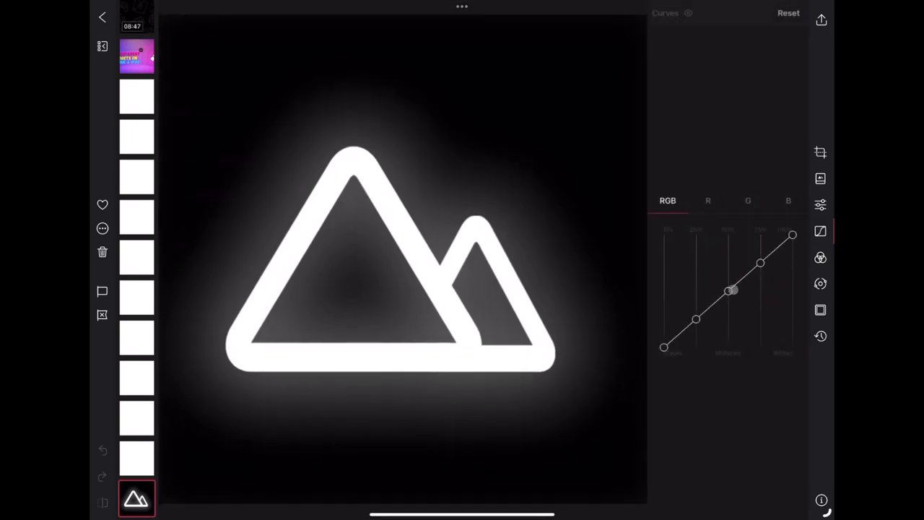
pyautogui.moveTo(731, 290); pyautogui.dragTo(688, 329)
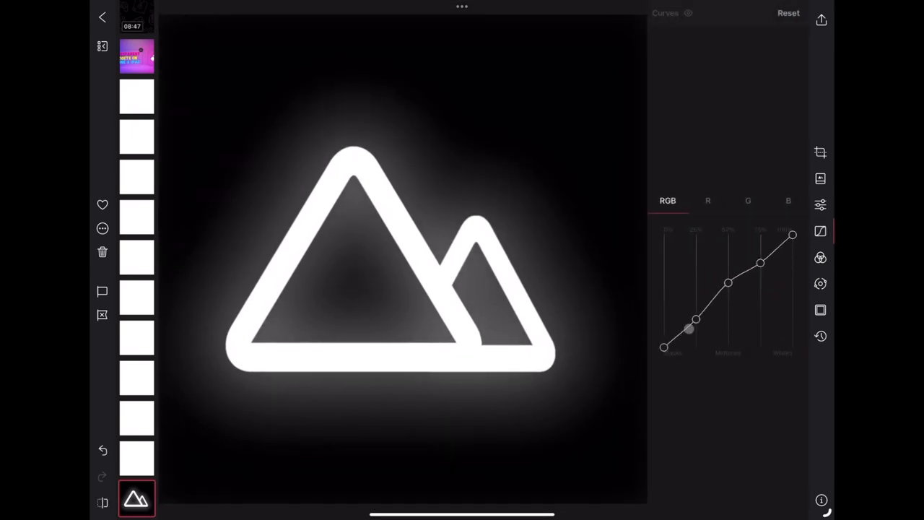
pyautogui.moveTo(695, 328); pyautogui.dragTo(698, 318)
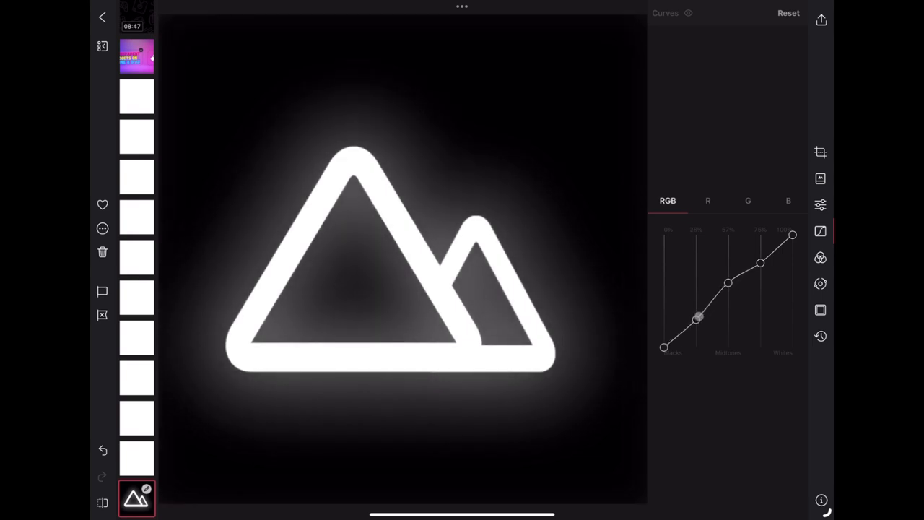
pyautogui.click(707, 201)
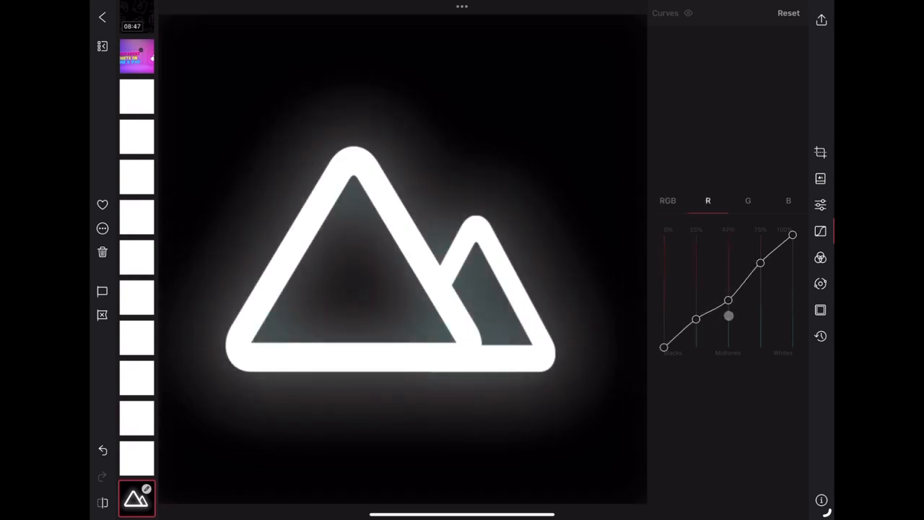
pyautogui.moveTo(729, 316); pyautogui.dragTo(726, 285)
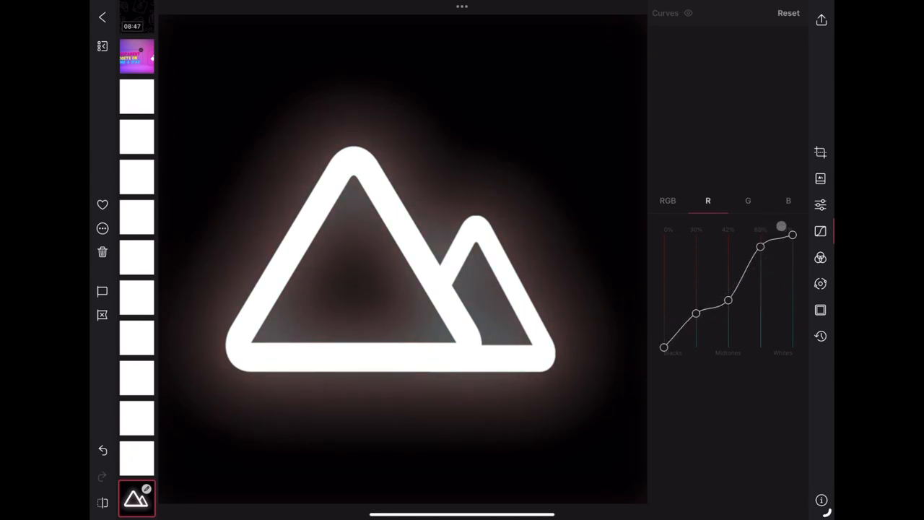
# - Review the green, RGB, red and blue channel curves and bring up saved presets
pyautogui.click(748, 200)
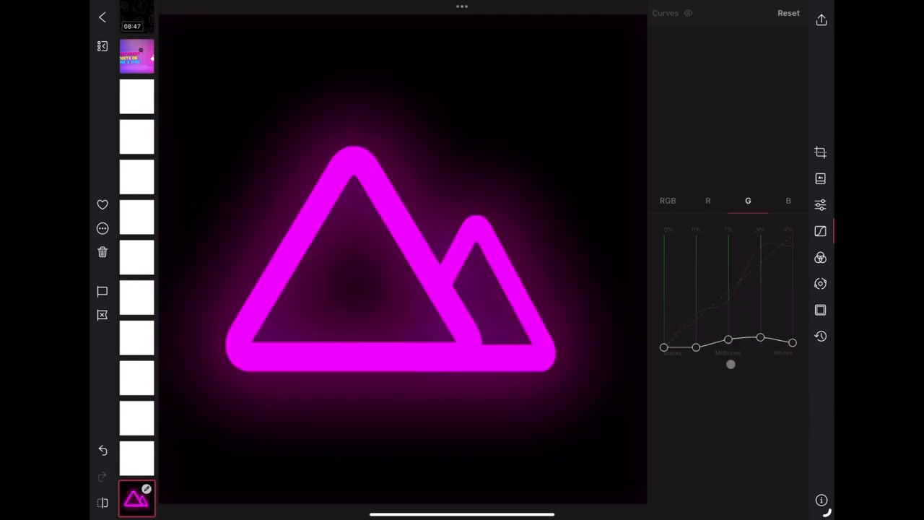
pyautogui.click(668, 200)
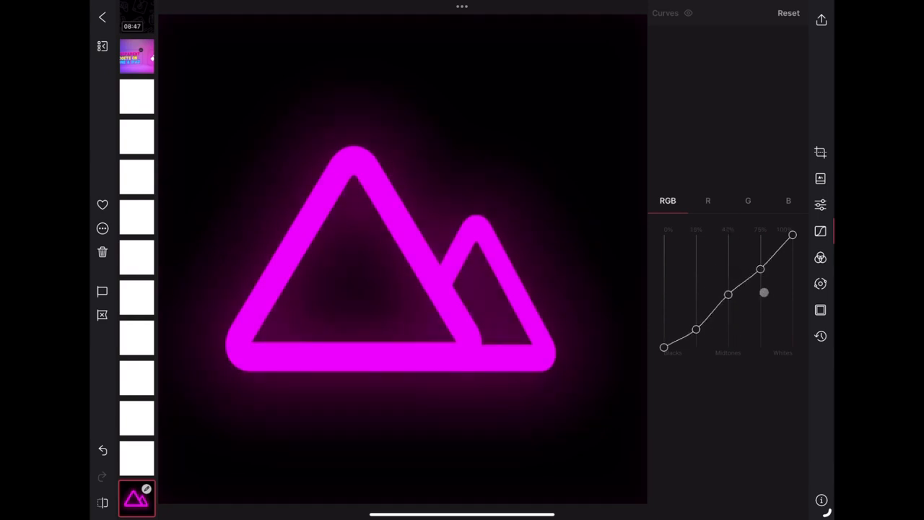
pyautogui.click(707, 201)
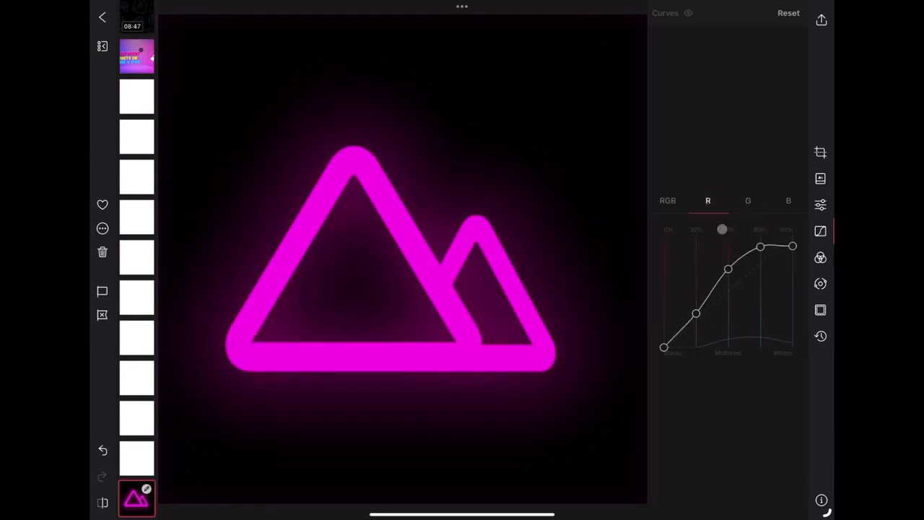
pyautogui.click(788, 200)
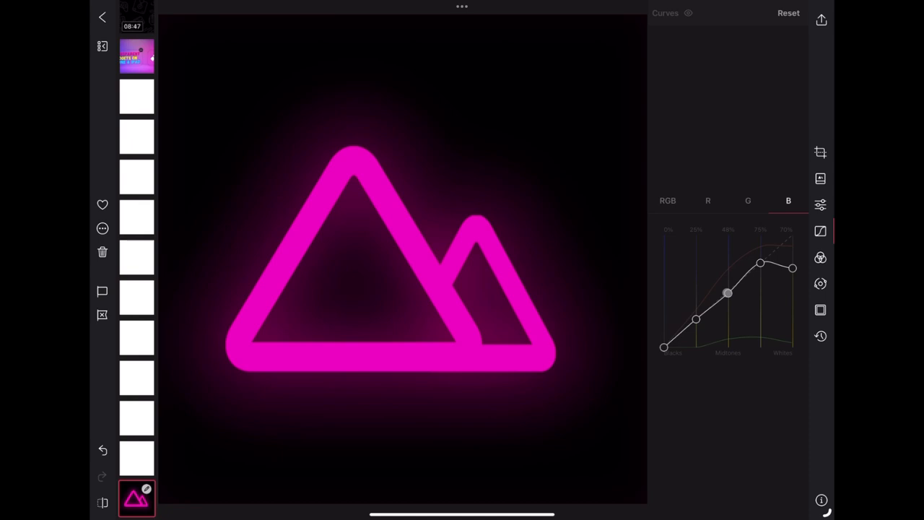
pyautogui.click(708, 200)
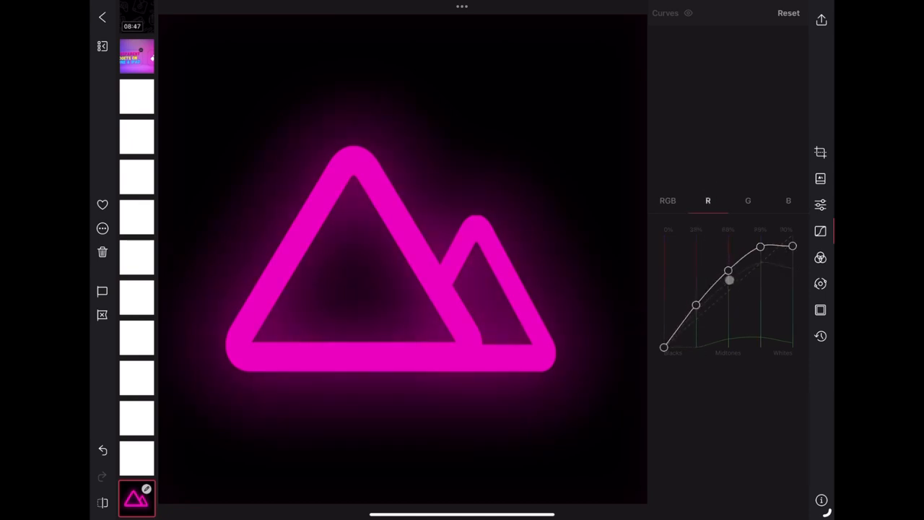
pyautogui.click(747, 200)
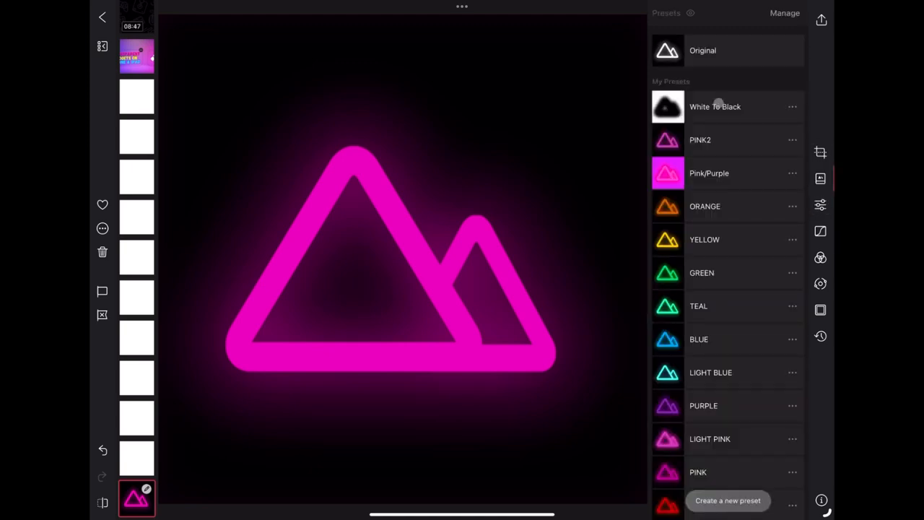
pyautogui.moveTo(756, 157)
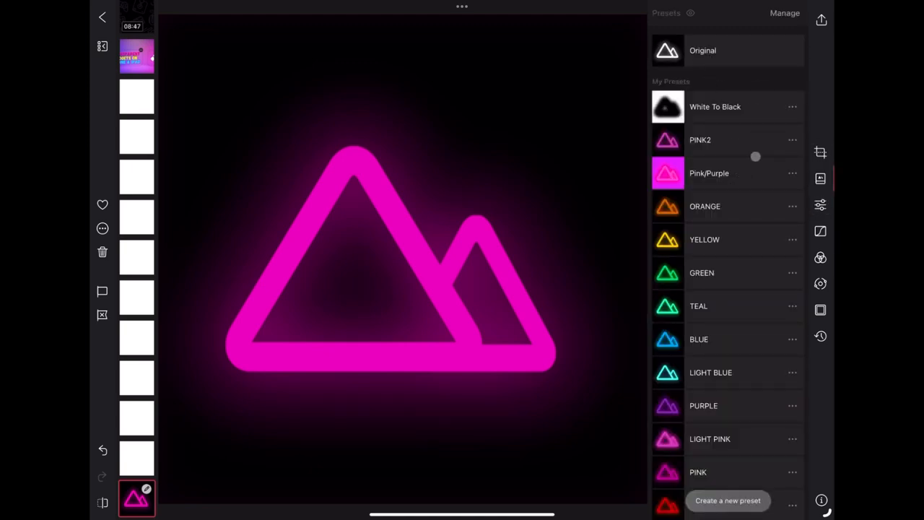
# - Create a new preset from the magenta glow look, naming it 'NEW'
pyautogui.scroll(-3)
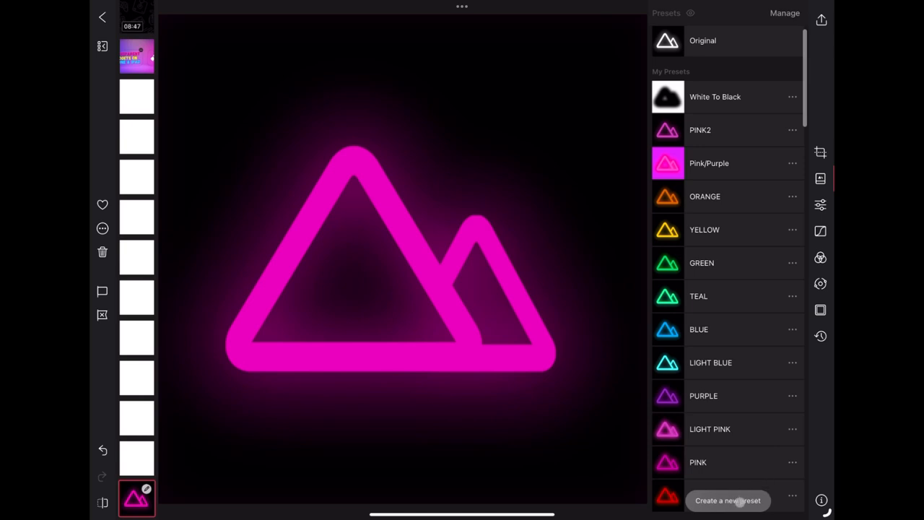
pyautogui.click(727, 500)
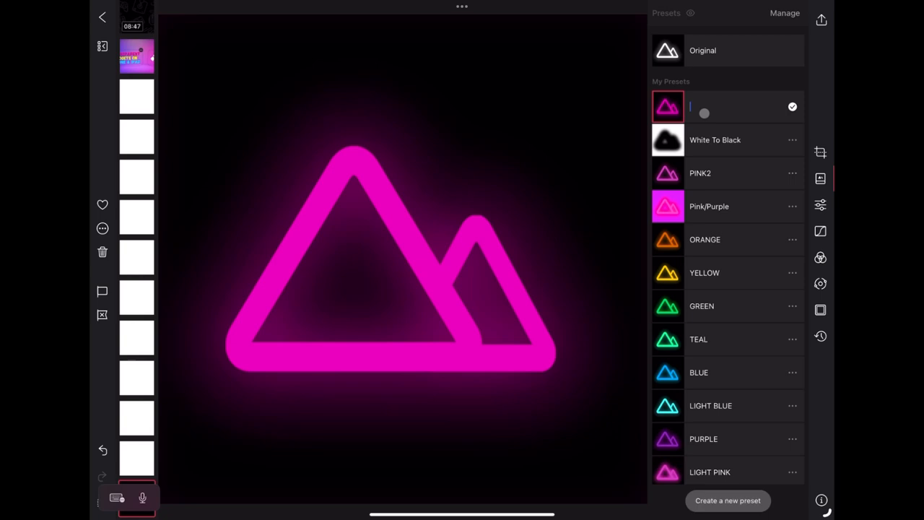
pyautogui.write('NEW')
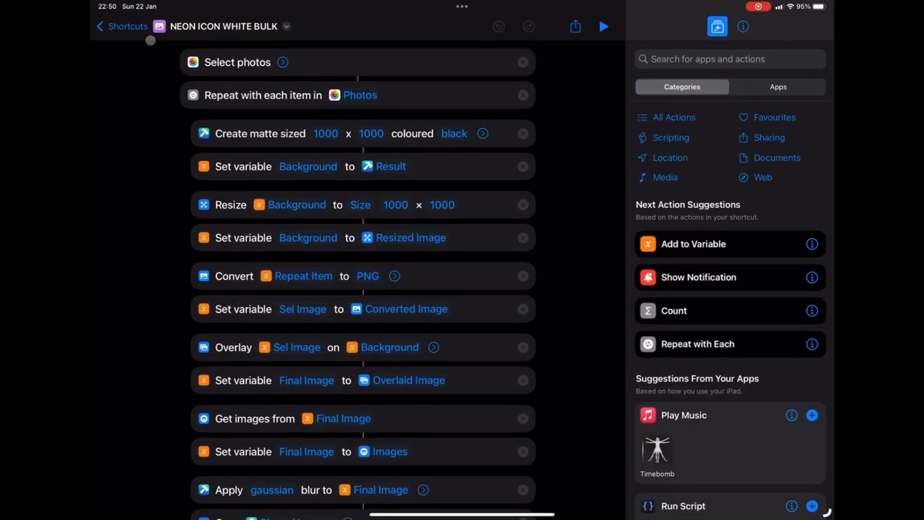
# - Duplicate NEON ICON LIGHT PINK BULK as NEW PINK BULK, open it, and select its preset field
pyautogui.click(121, 26)
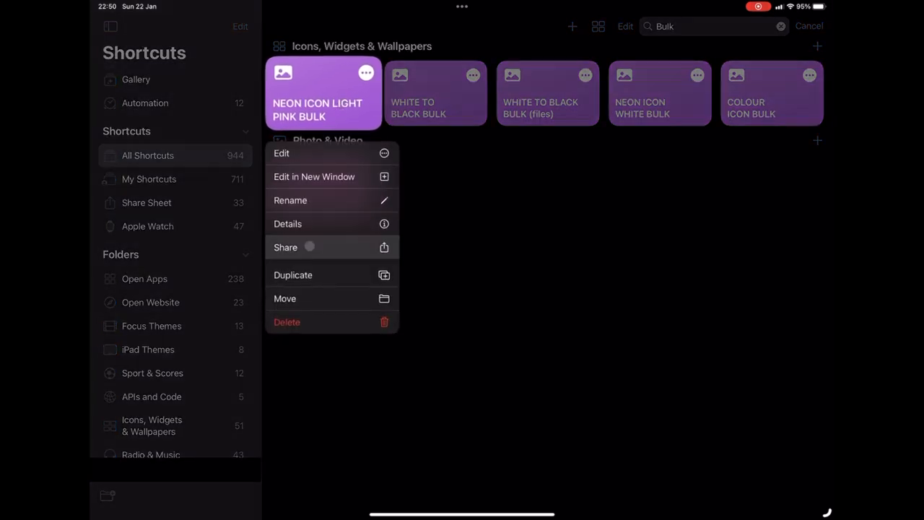
pyautogui.click(293, 275)
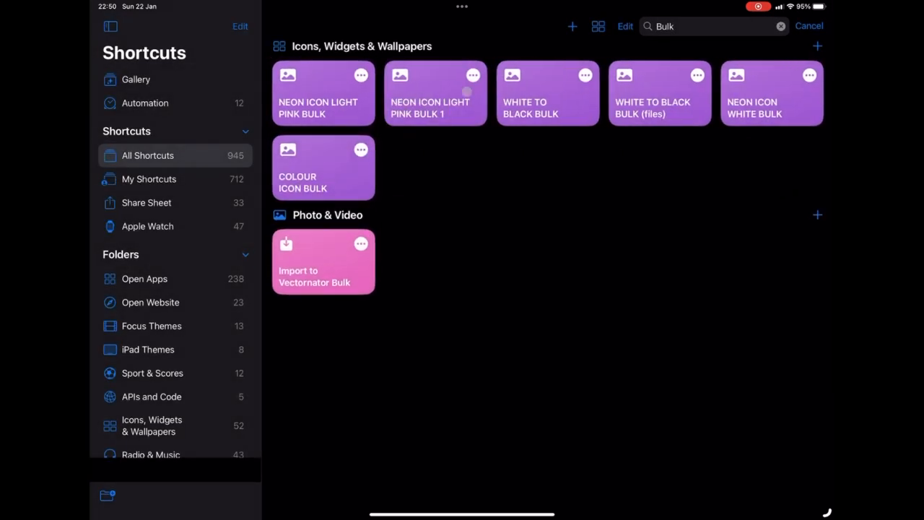
pyautogui.click(435, 93)
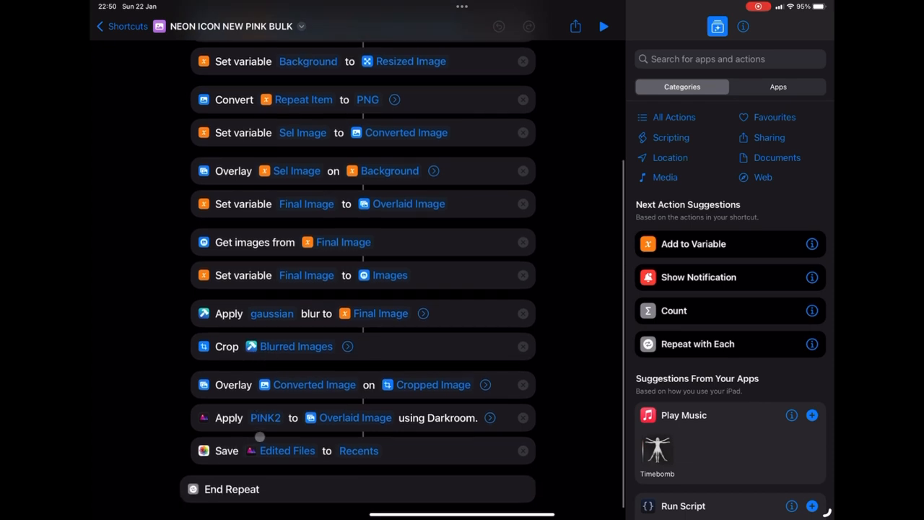
pyautogui.click(265, 417)
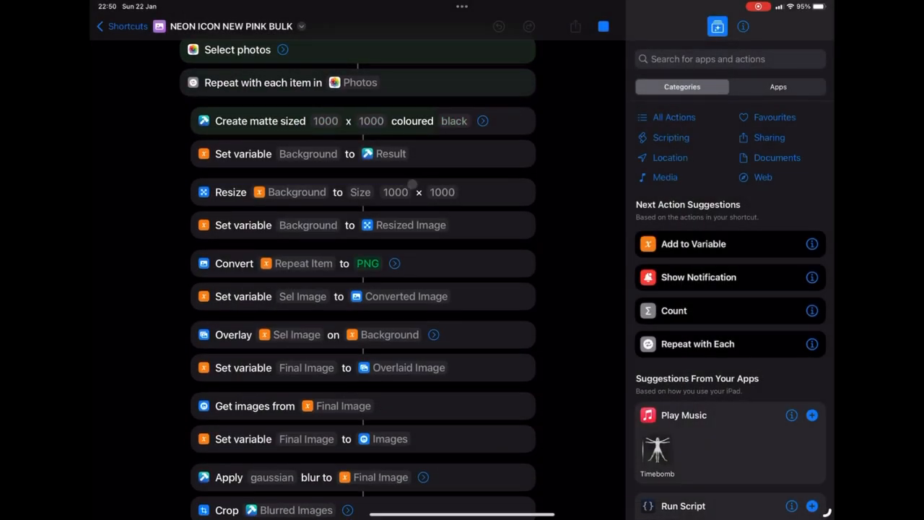
# - Run NEON ICON NEW PINK BULK with the NEW PINK! preset on the white icon photos
pyautogui.scroll(-3)
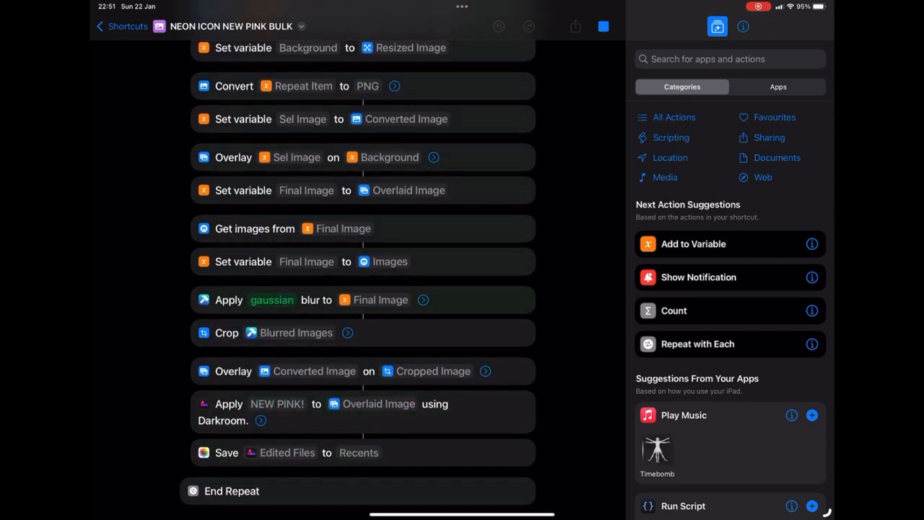
pyautogui.scroll(-3)
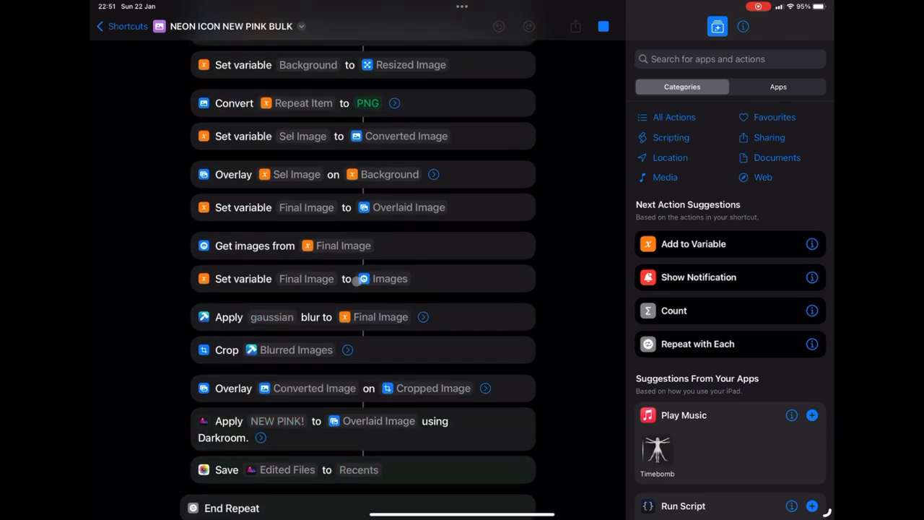
pyautogui.click(604, 27)
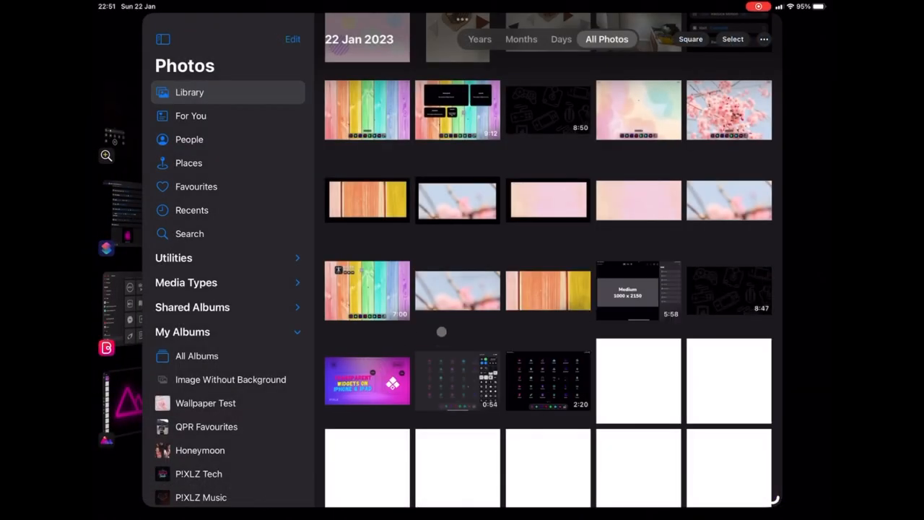
pyautogui.scroll(-3)
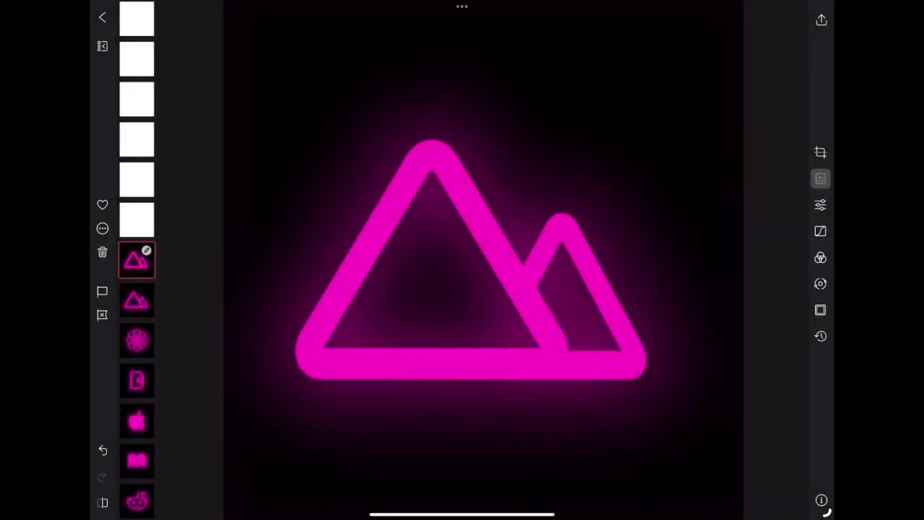
# - Reshape the R, G, B and RGB curves of the mountain icon until the glow turns cyan
pyautogui.click(820, 204)
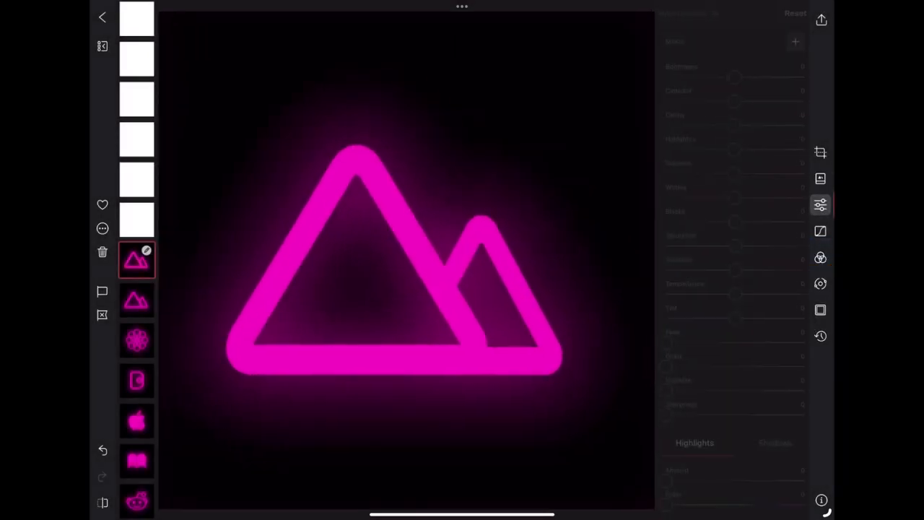
pyautogui.click(820, 231)
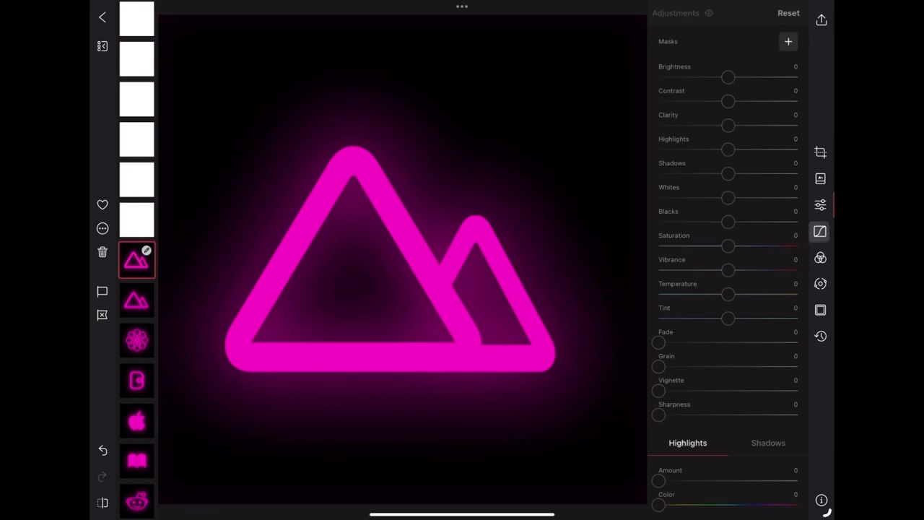
pyautogui.click(820, 231)
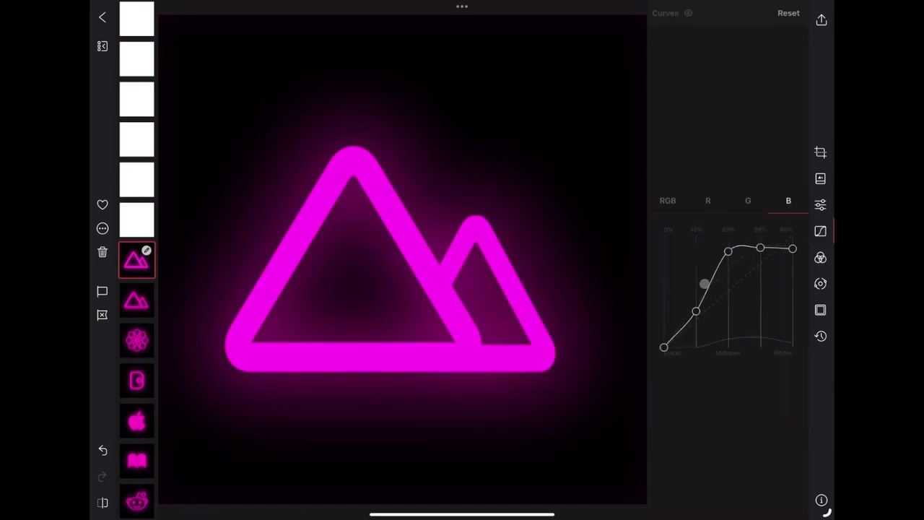
pyautogui.click(748, 200)
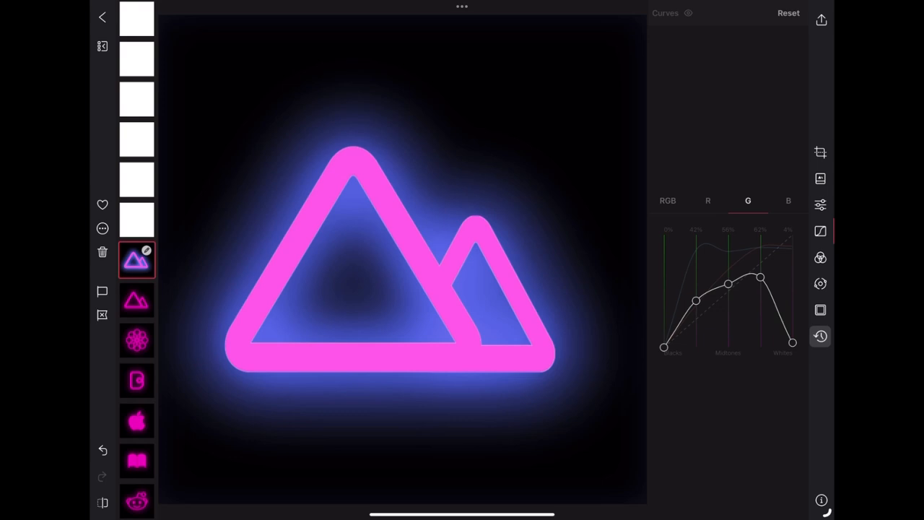
pyautogui.click(708, 201)
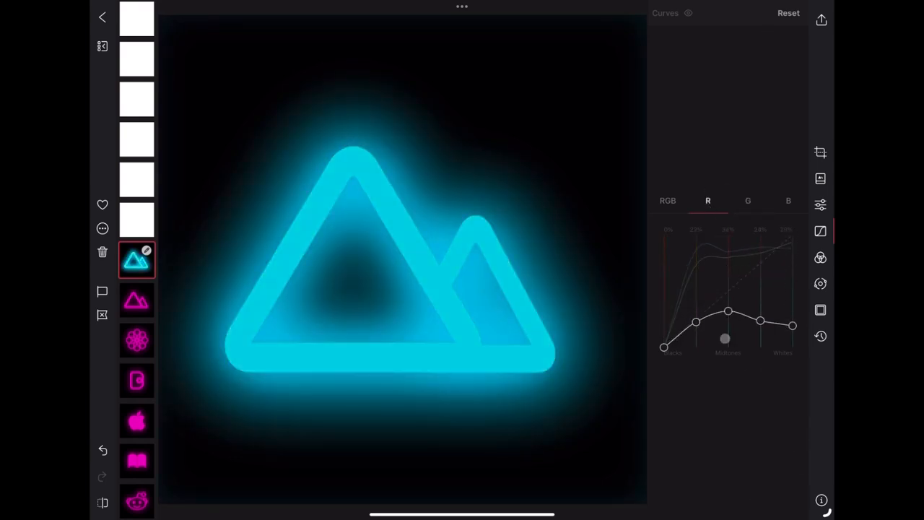
pyautogui.click(667, 201)
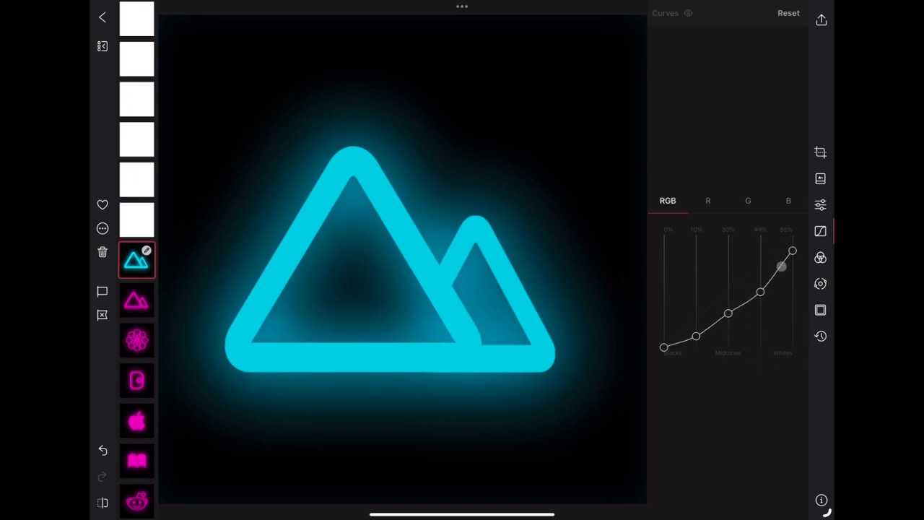
pyautogui.click(787, 201)
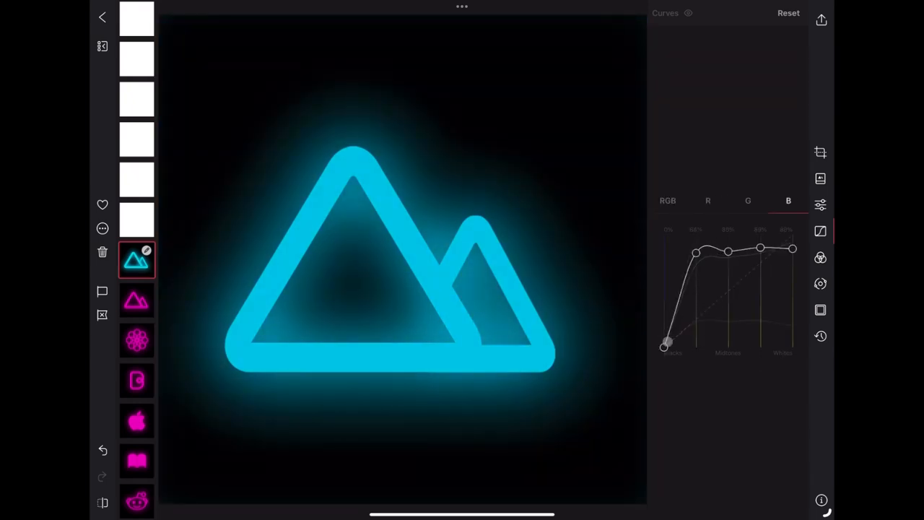
pyautogui.click(667, 201)
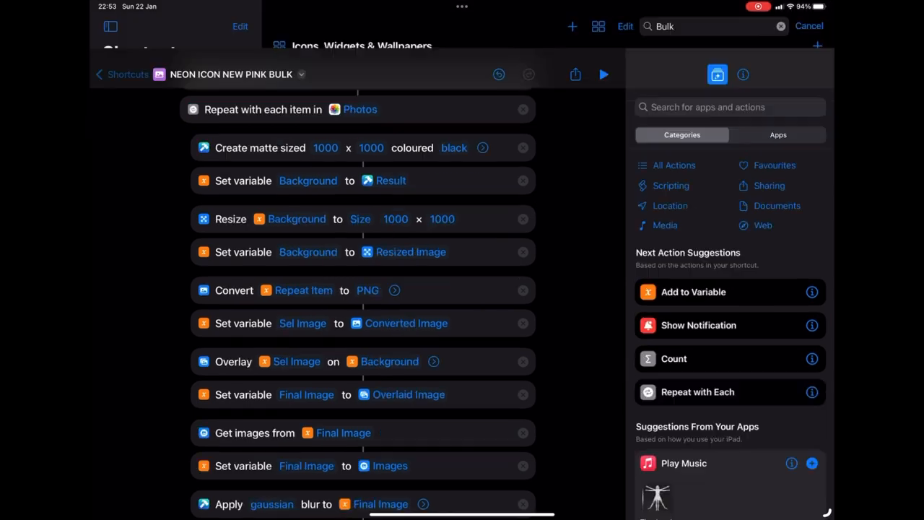
# - Run NEON ICON NEW BLUE BULK with the NEW BLUE! preset and dismiss the timeout alert
pyautogui.click(122, 74)
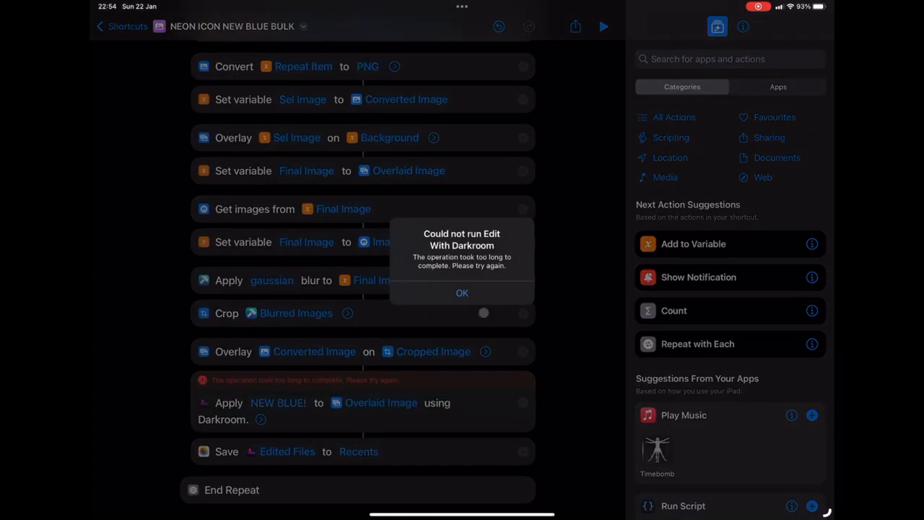
pyautogui.click(461, 293)
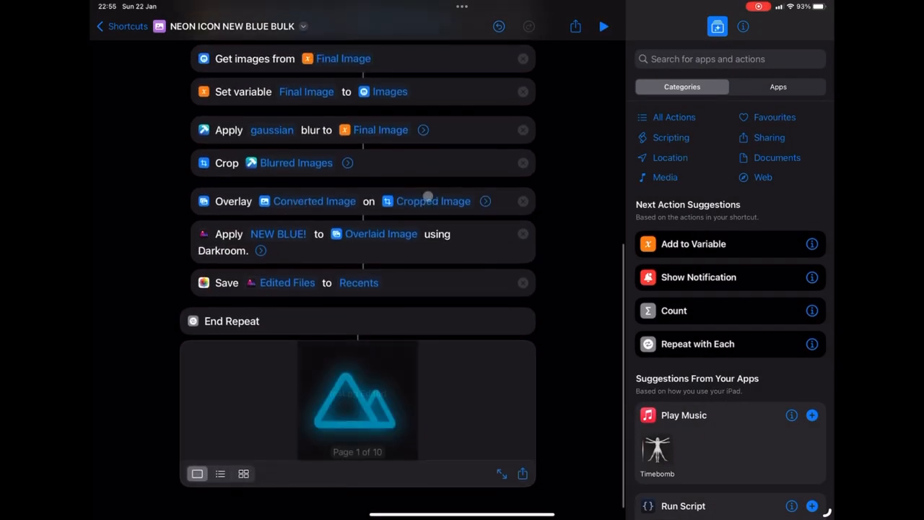
pyautogui.scroll(-3)
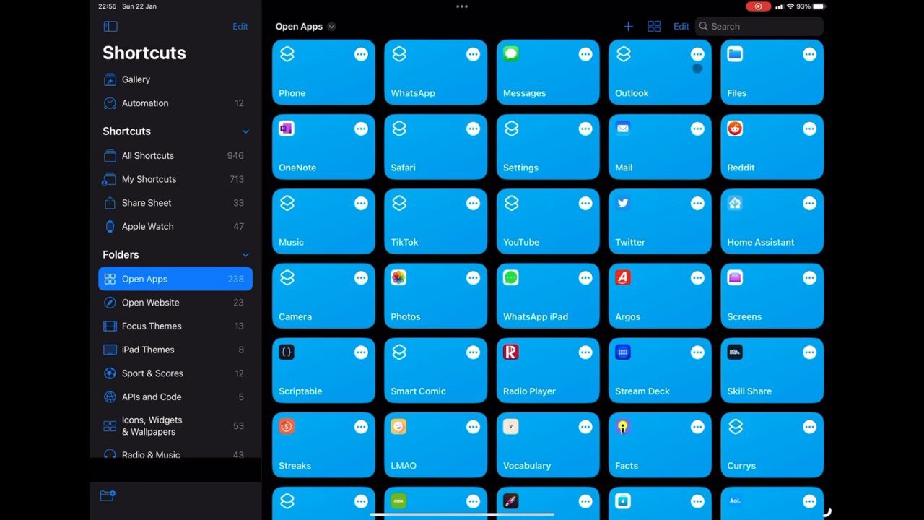
pyautogui.moveTo(650, 189)
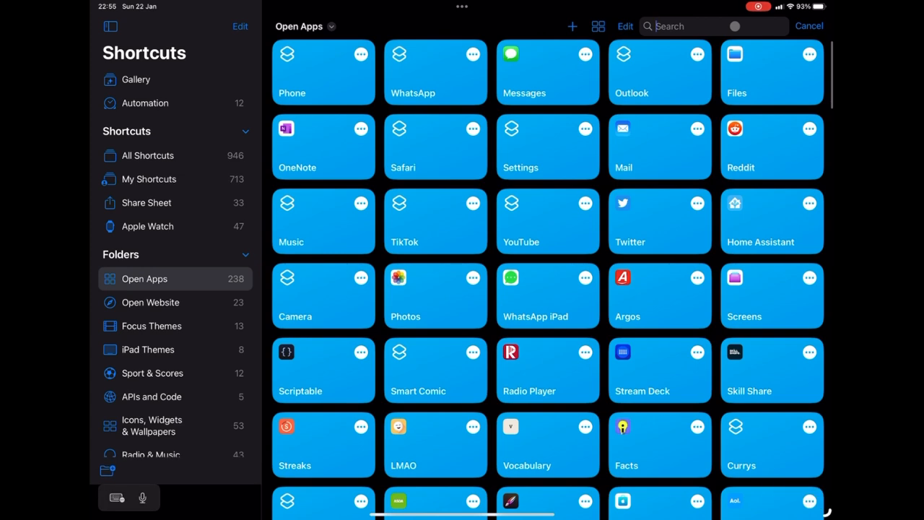
# - Name a new shortcut Darkroom and give it an Open App action set to Darkroom
pyautogui.write('DARKR')
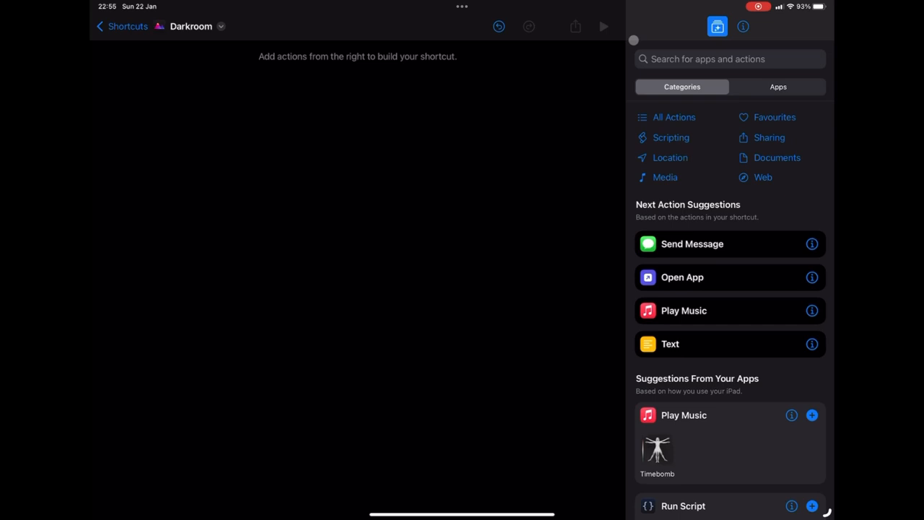
pyautogui.write('Ope')
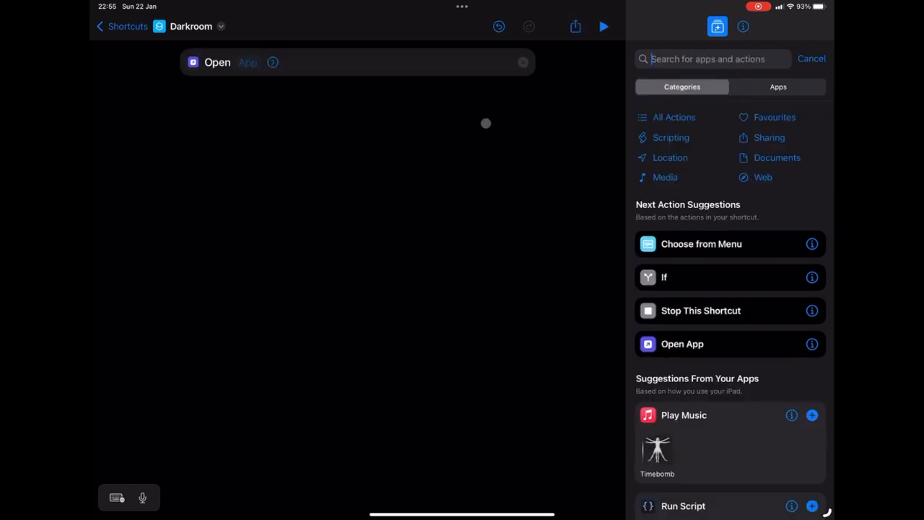
pyautogui.click(248, 62)
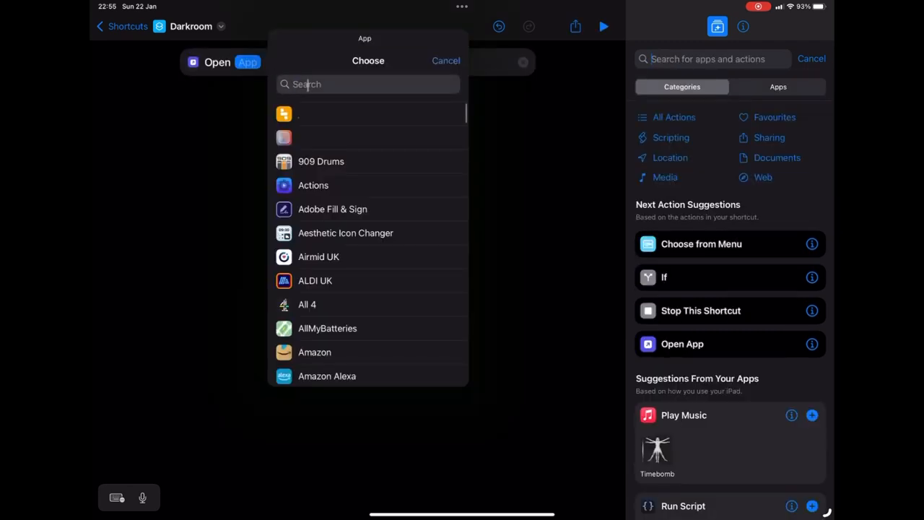
pyautogui.write('Dark')
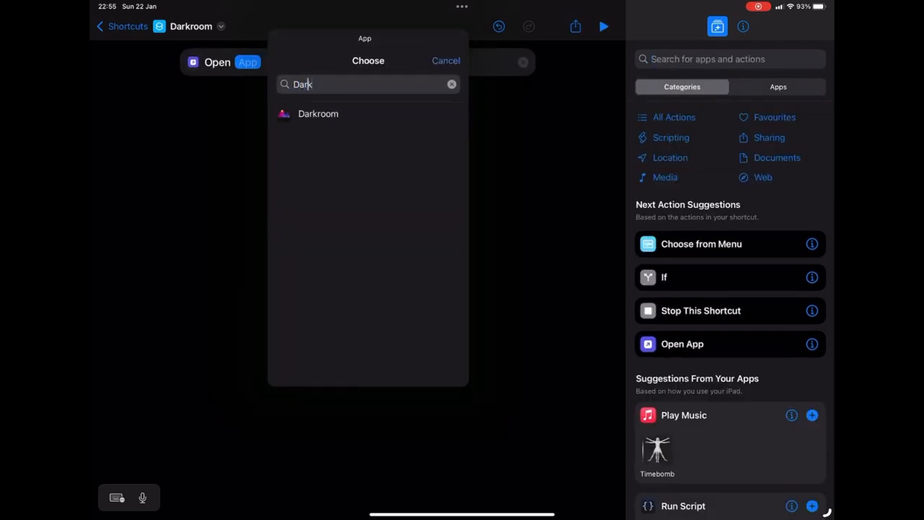
pyautogui.click(317, 114)
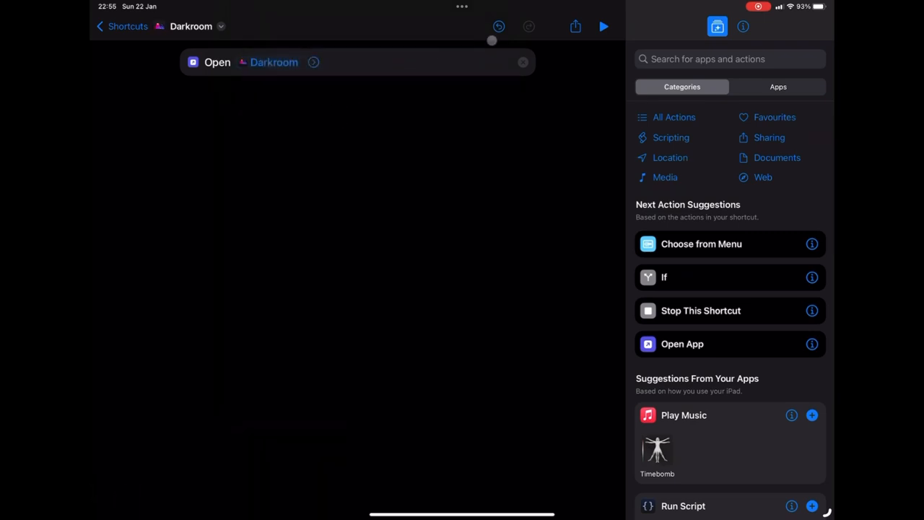
pyautogui.click(575, 26)
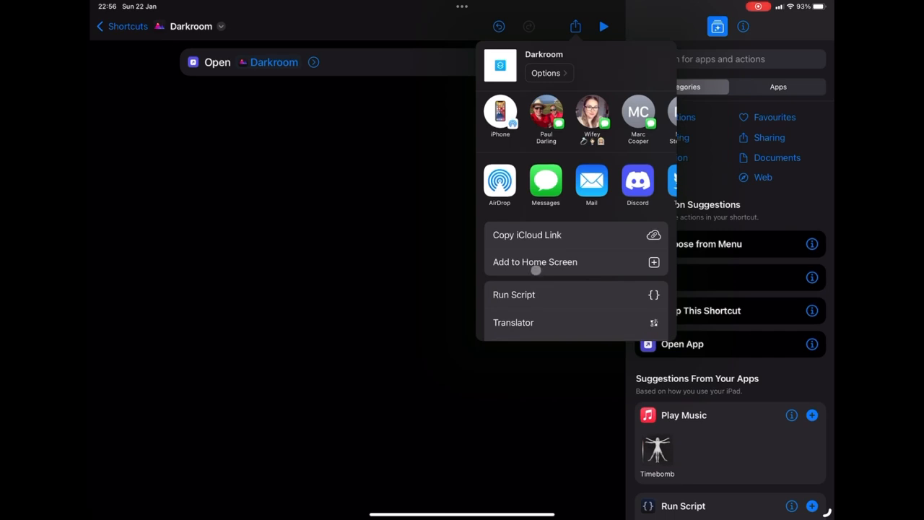
# - Add the Darkroom shortcut to the home screen with the pink neon mountain image as its icon
pyautogui.click(535, 261)
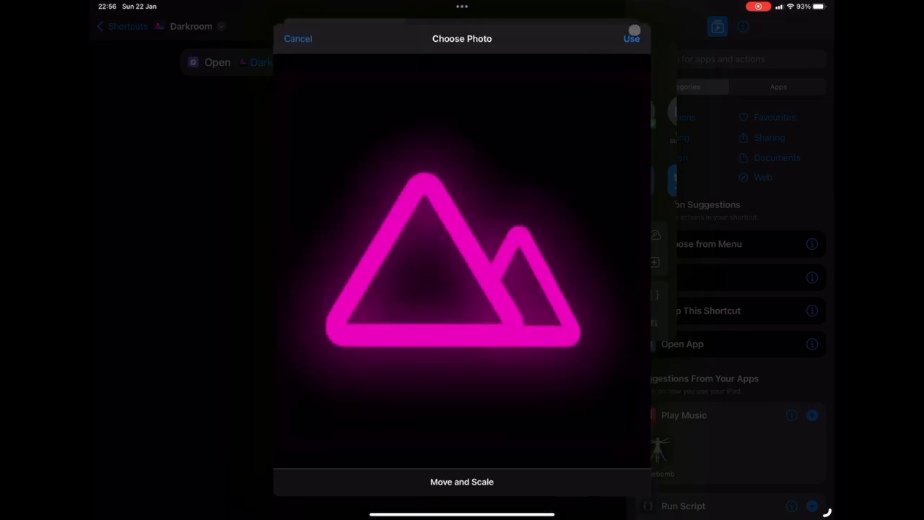
pyautogui.click(631, 39)
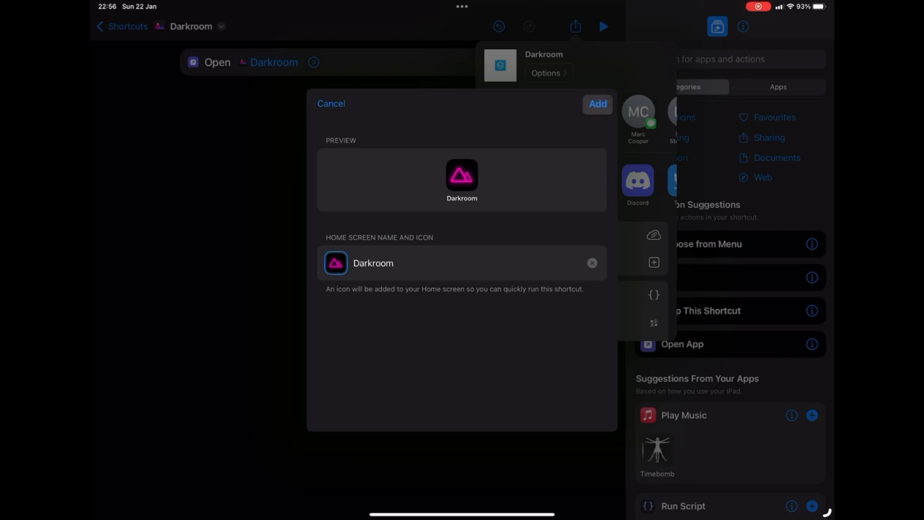
pyautogui.click(598, 103)
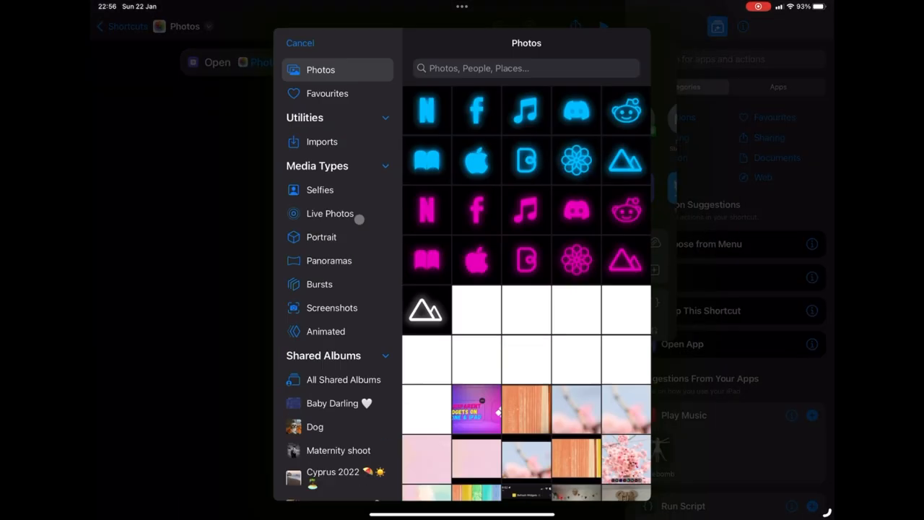
pyautogui.click(300, 43)
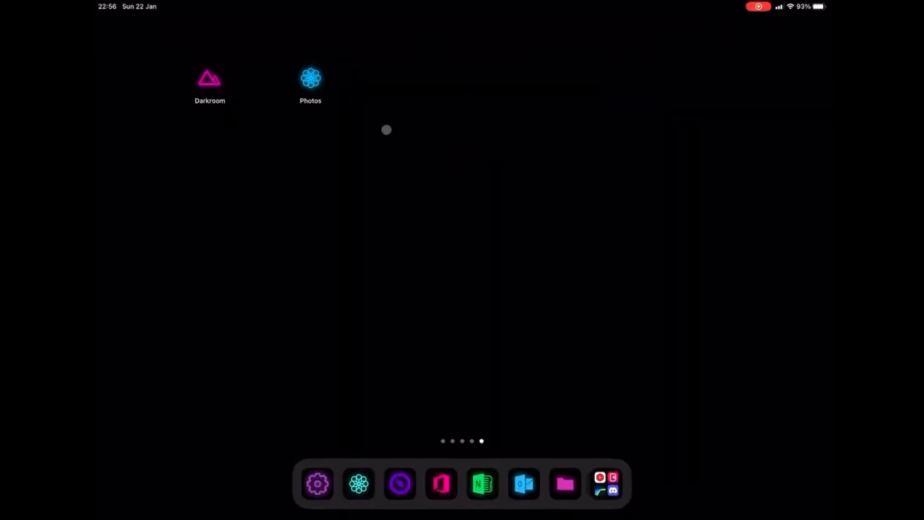
pyautogui.moveTo(361, 167)
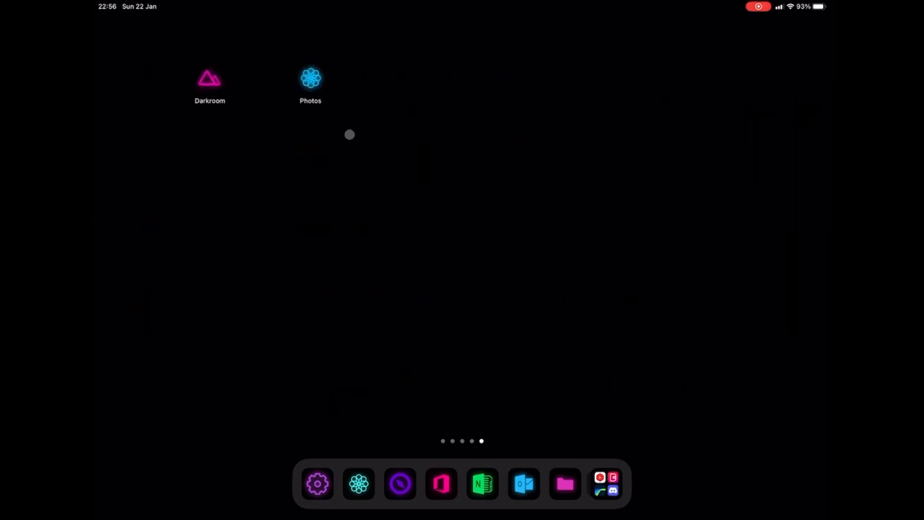
# - Launch Darkroom from its neon mountain icon on the Home Screen
pyautogui.click(310, 78)
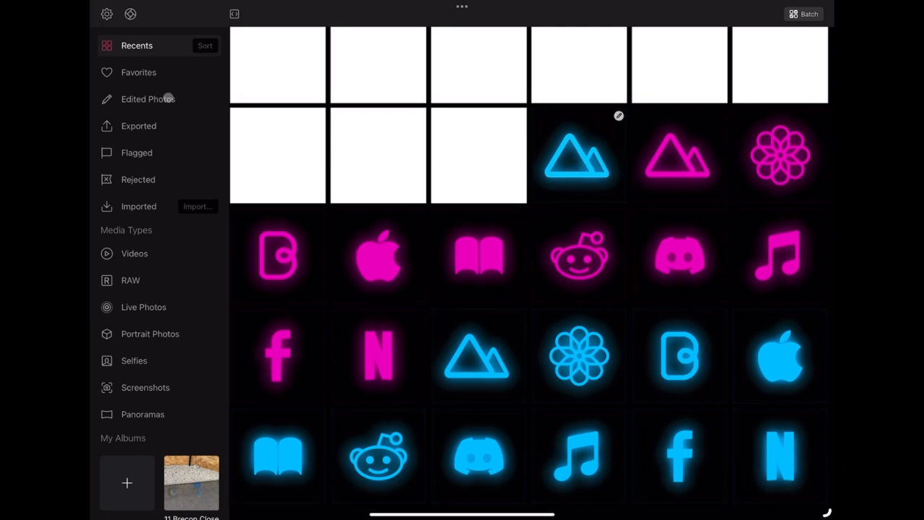
# - Reset the existing edits on the blue neon mountain icon
pyautogui.click(148, 99)
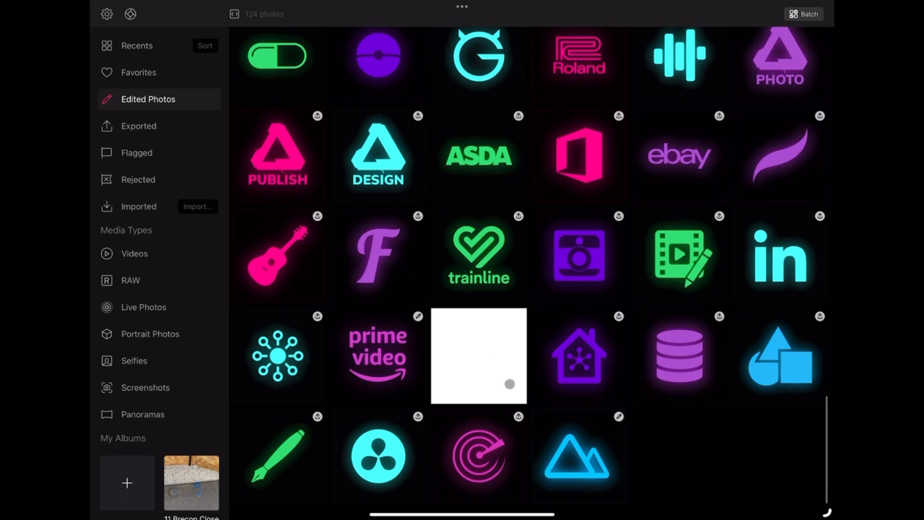
pyautogui.moveTo(423, 263)
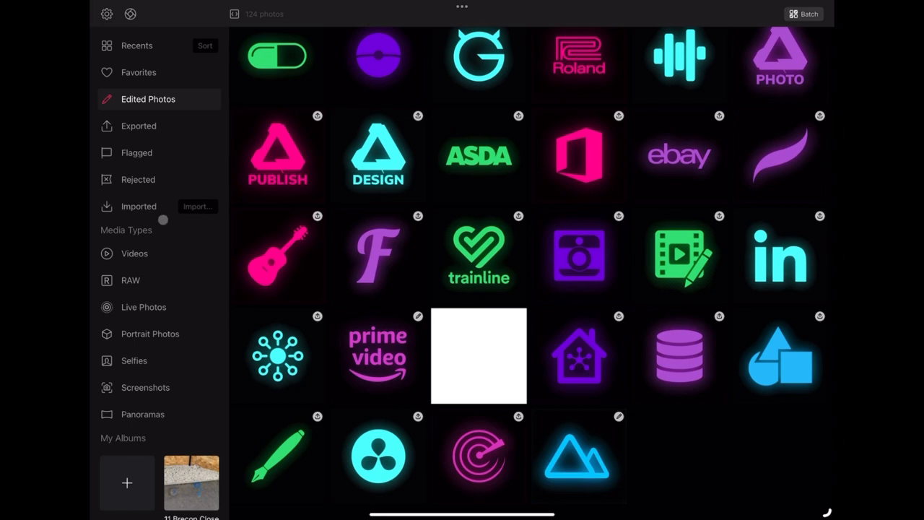
pyautogui.click(136, 45)
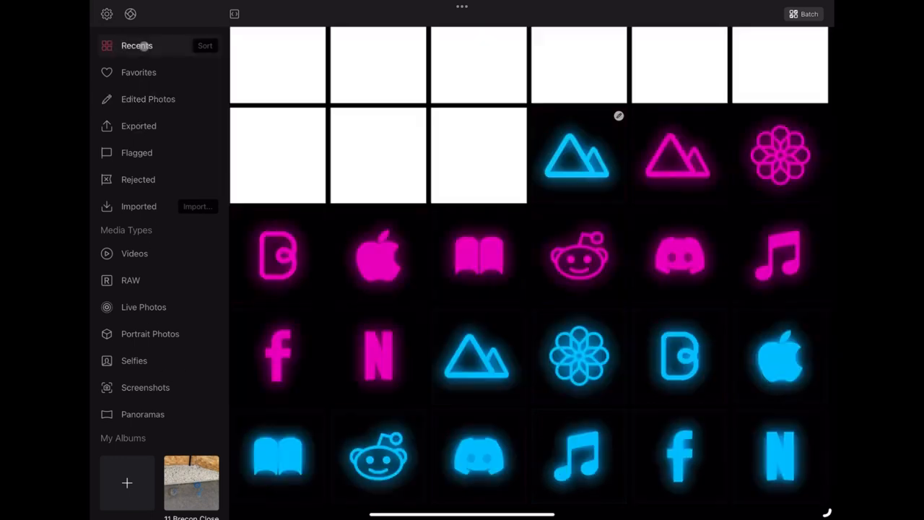
pyautogui.rightClick(577, 155)
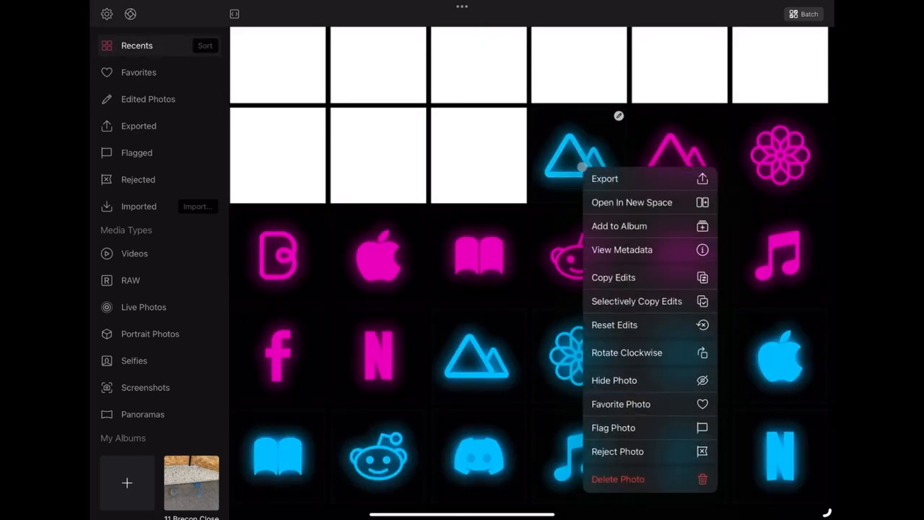
pyautogui.moveTo(632, 323)
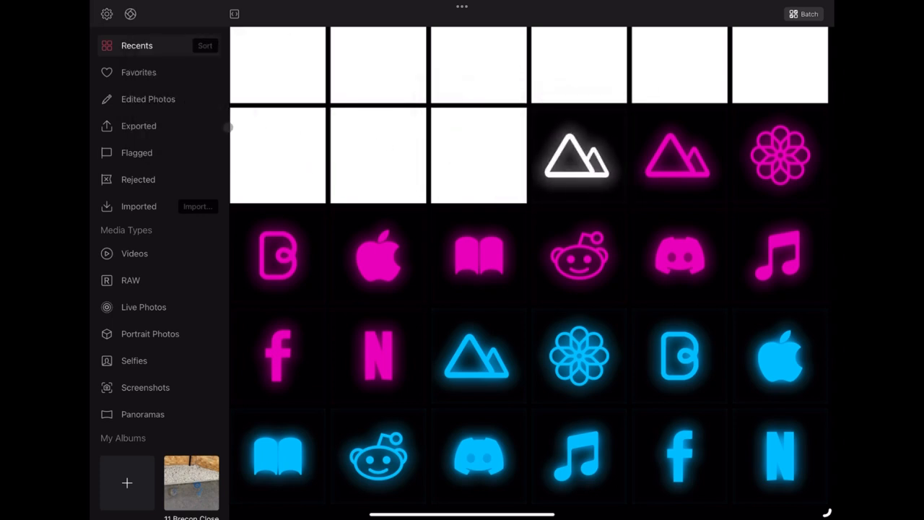
# - Copy the PUBLISH icon's pink glow edits and paste them onto the mountain icon
pyautogui.click(148, 99)
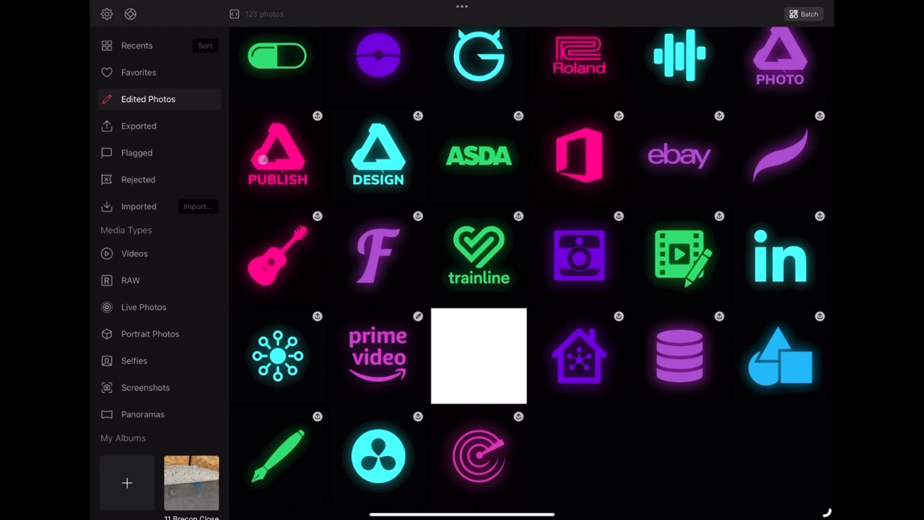
pyautogui.rightClick(278, 154)
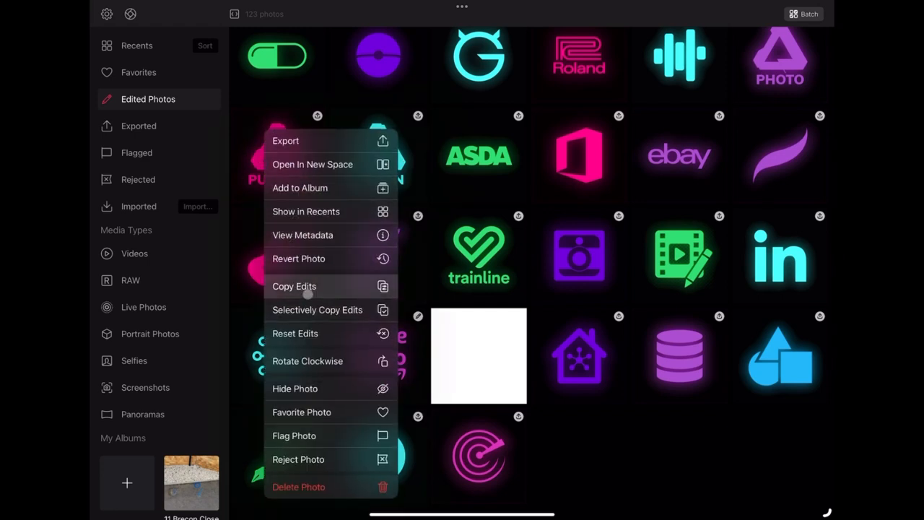
pyautogui.click(294, 286)
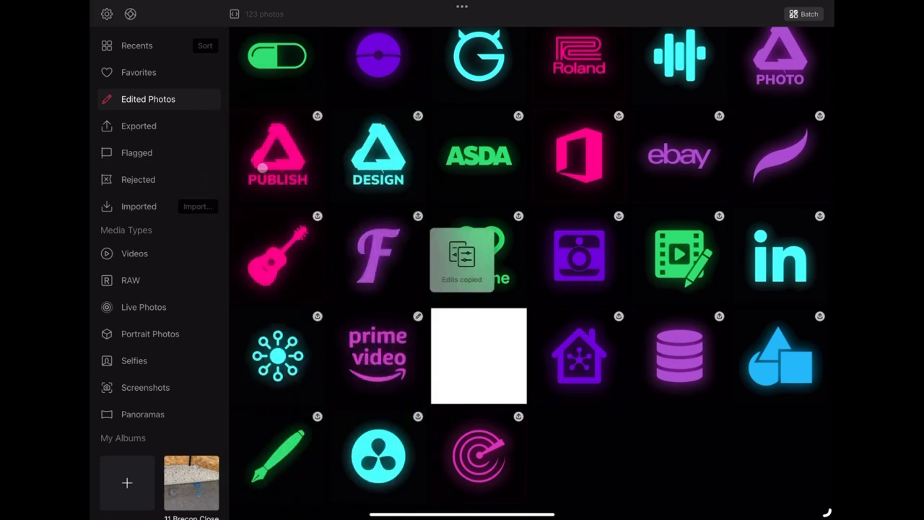
pyautogui.click(136, 46)
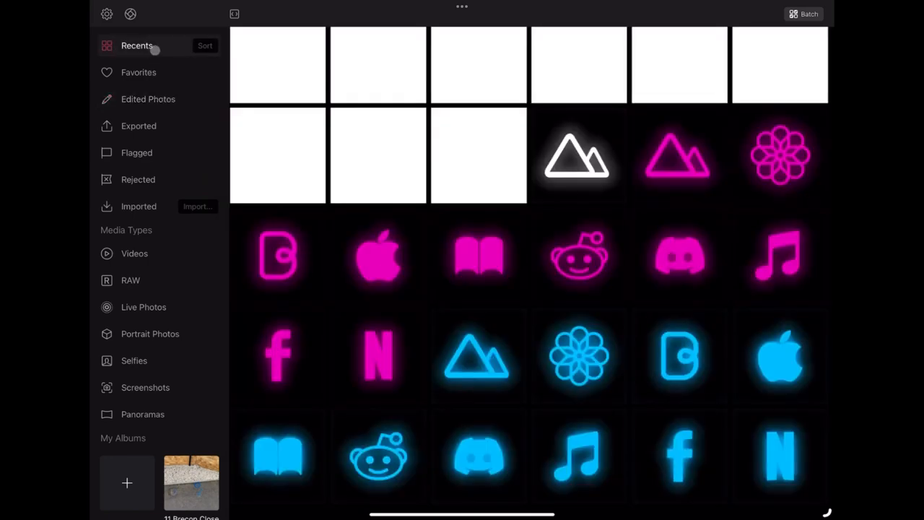
pyautogui.rightClick(576, 154)
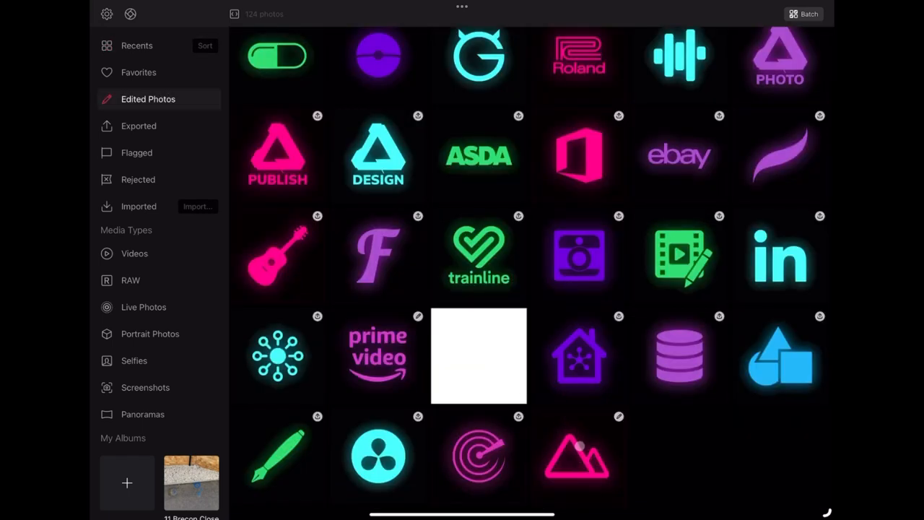
# - Export the pink mountain icon, overwriting the original photo, then go back Home
pyautogui.rightClick(579, 154)
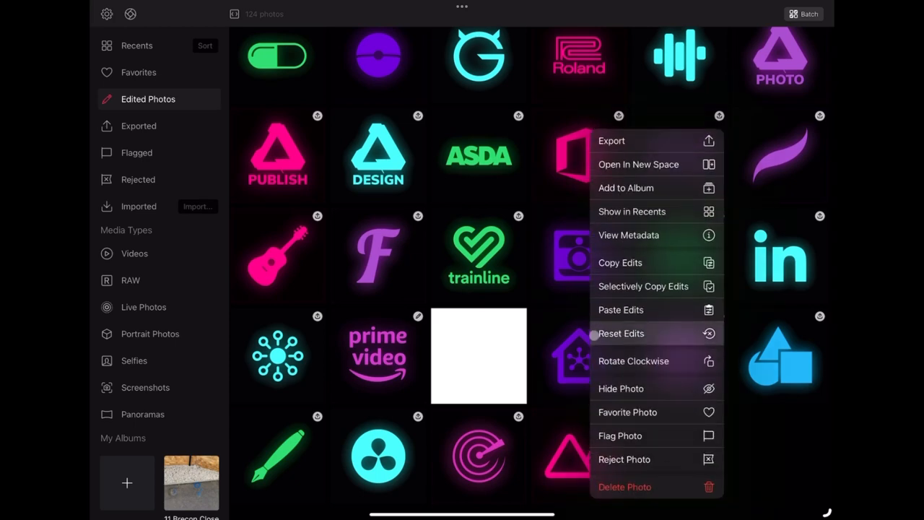
pyautogui.click(612, 140)
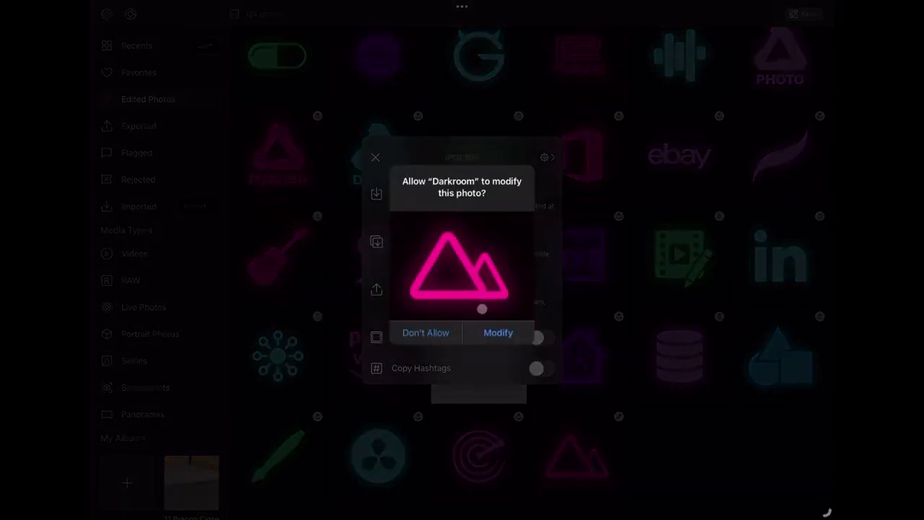
pyautogui.click(499, 332)
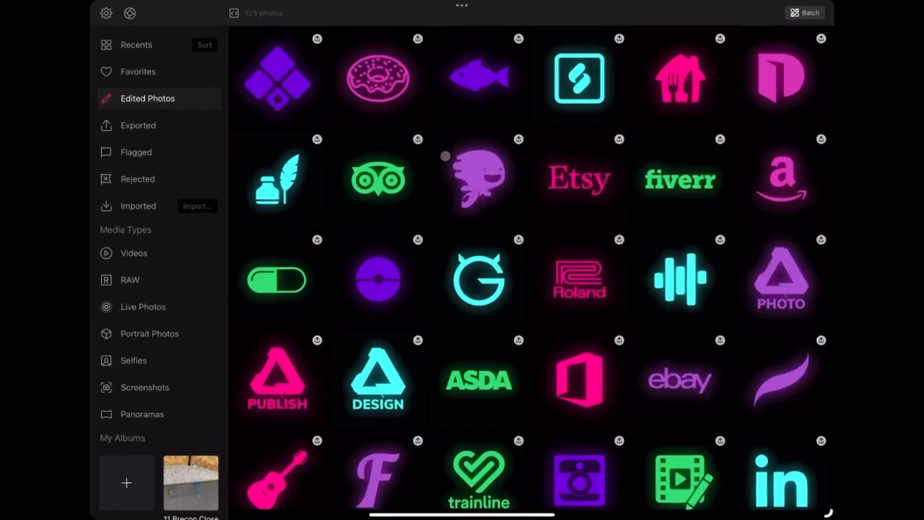
pyautogui.click(136, 45)
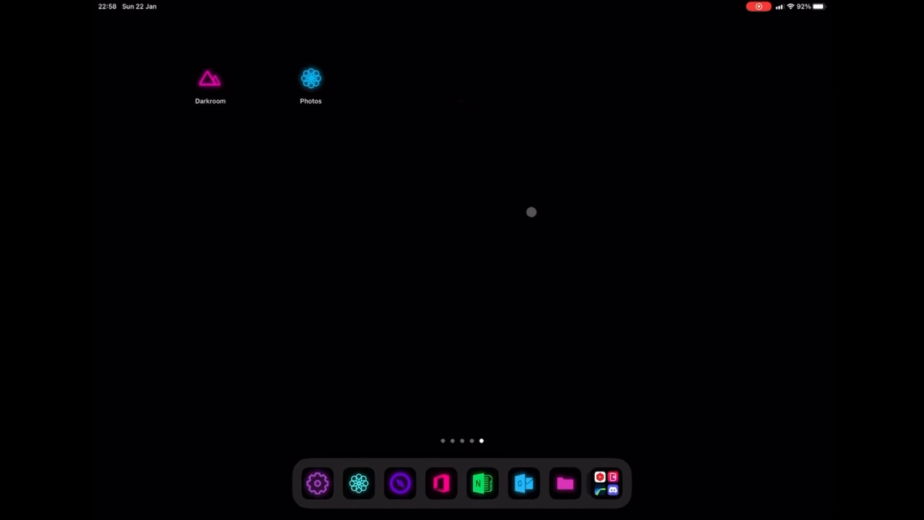
pyautogui.moveTo(396, 323)
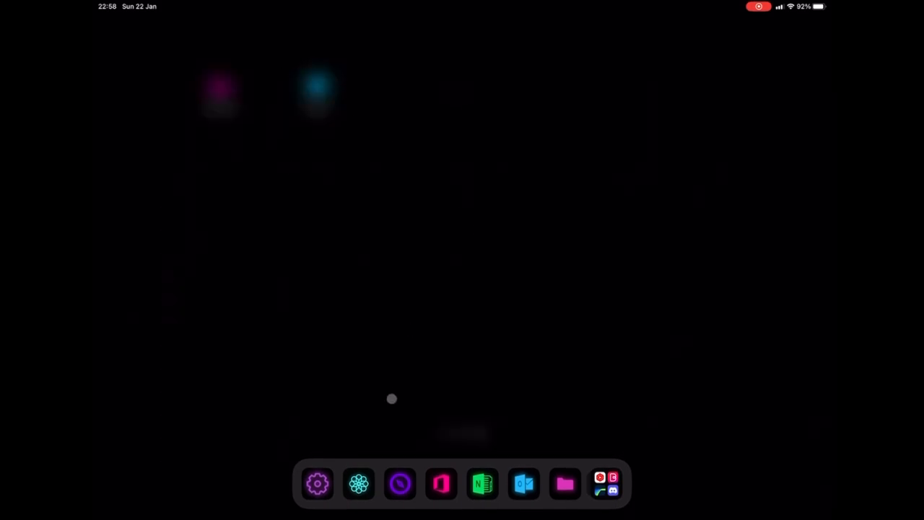
# - Search for Bulk and run NEON ICON WHITE BULK on the ten white icon images
pyautogui.click(441, 484)
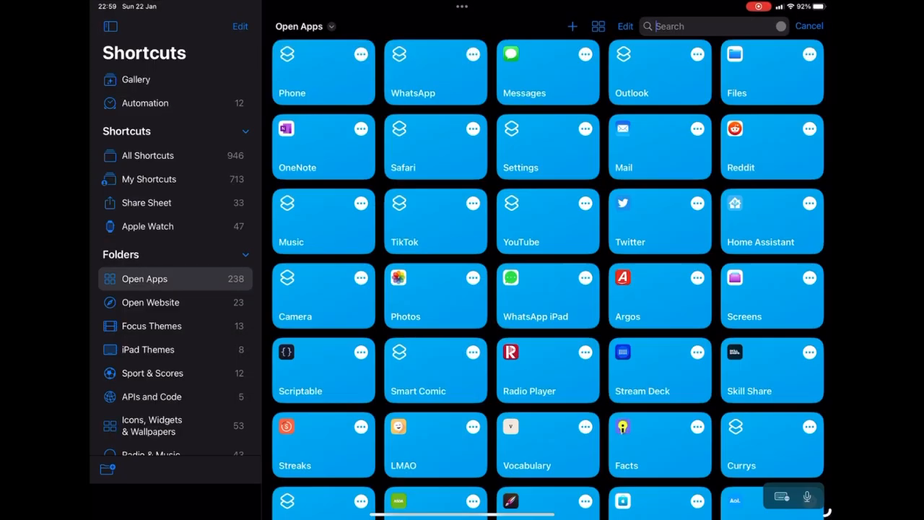
pyautogui.write('Bulk')
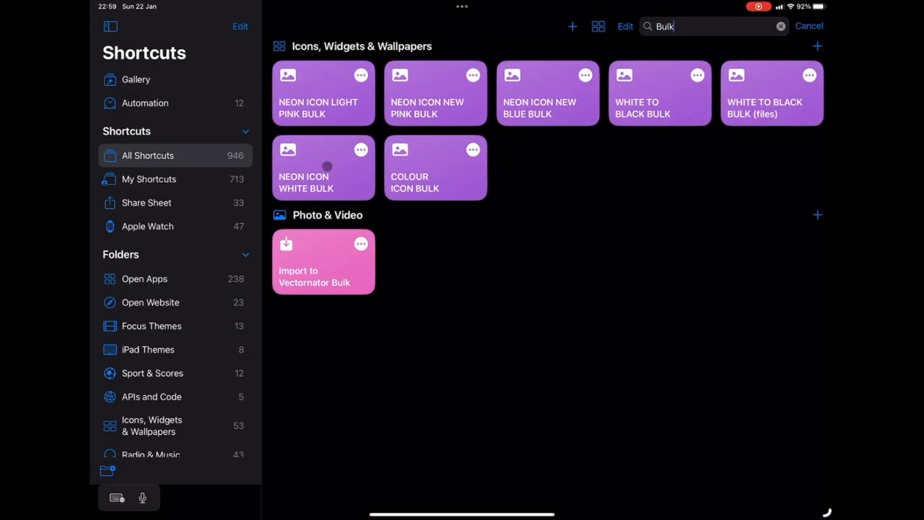
pyautogui.click(323, 261)
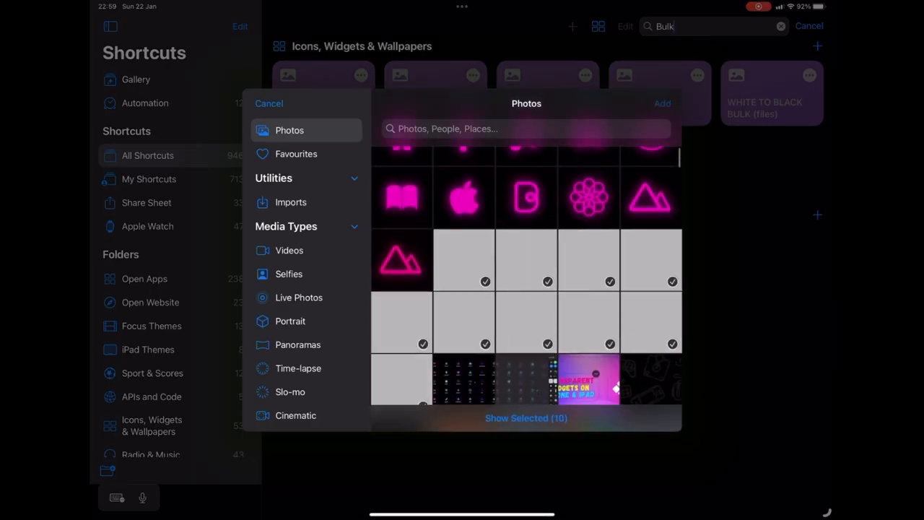
pyautogui.click(269, 104)
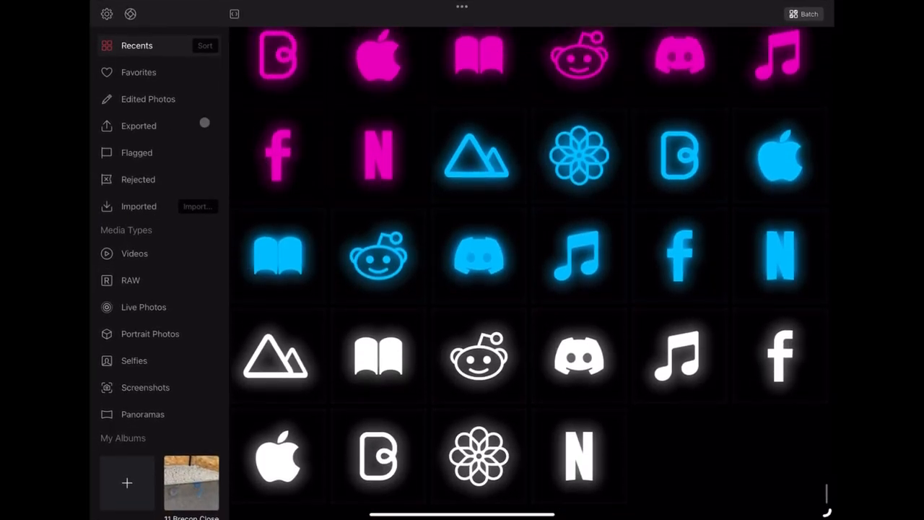
# - From Recents, copy a blue icon's glow edits and select the white icons to receive them
pyautogui.click(148, 99)
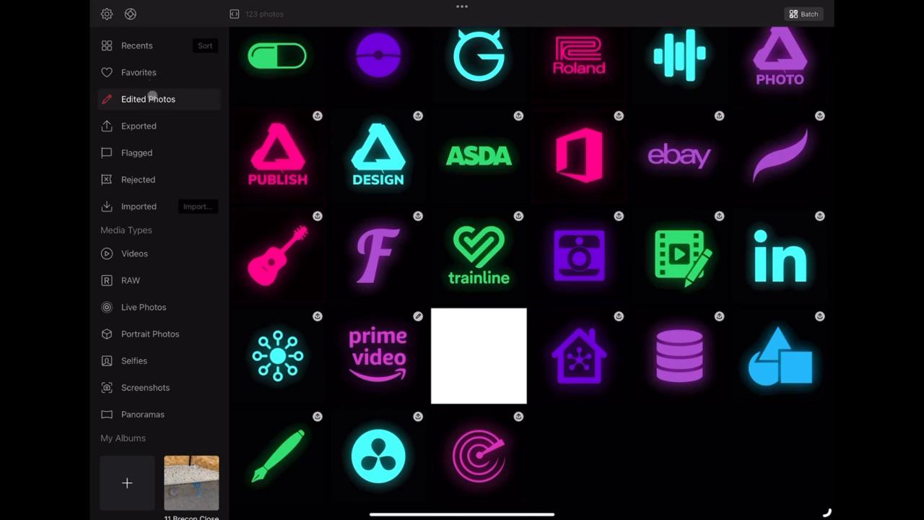
pyautogui.moveTo(150, 75)
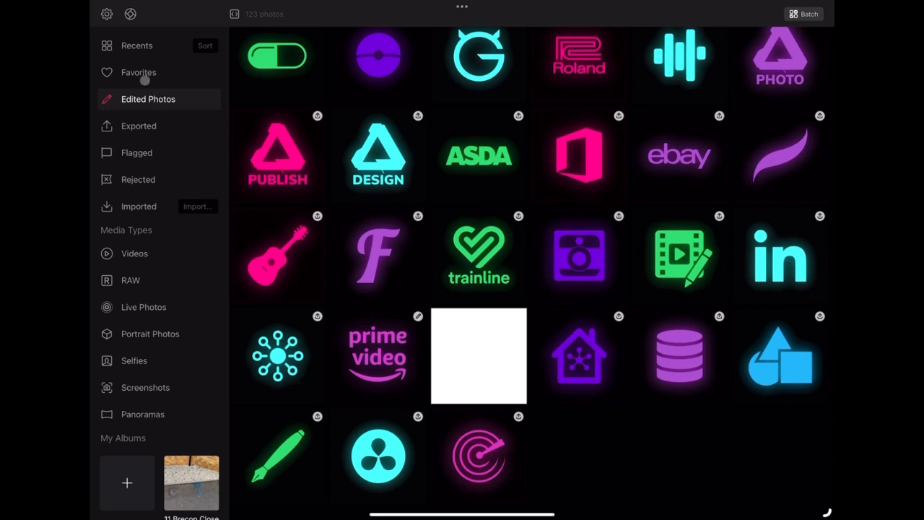
pyautogui.click(137, 45)
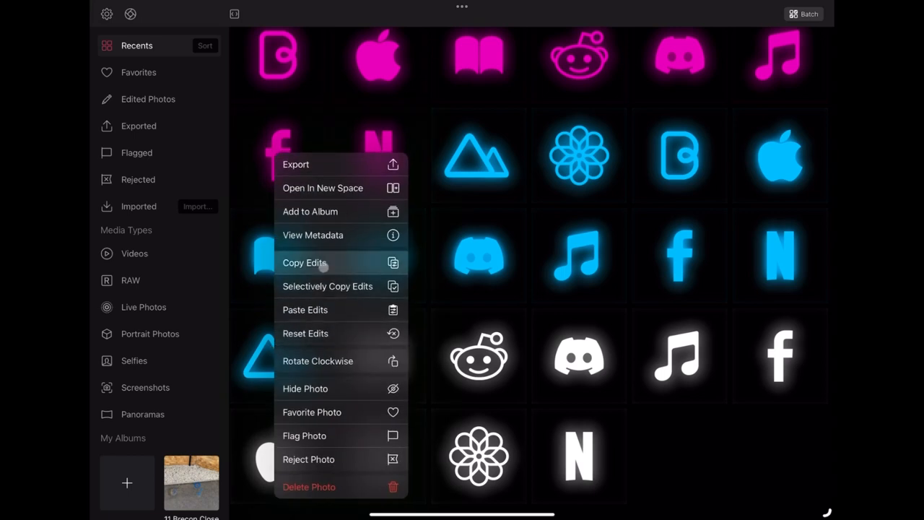
pyautogui.click(304, 262)
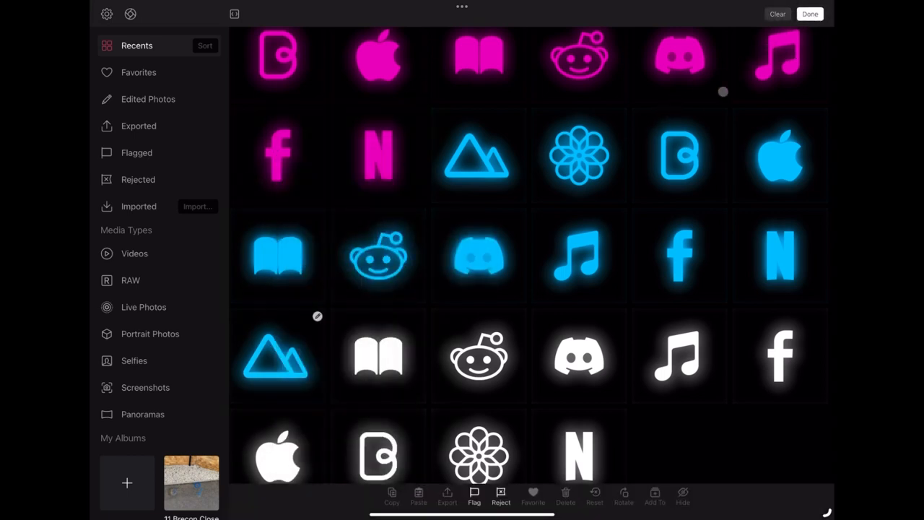
pyautogui.click(479, 355)
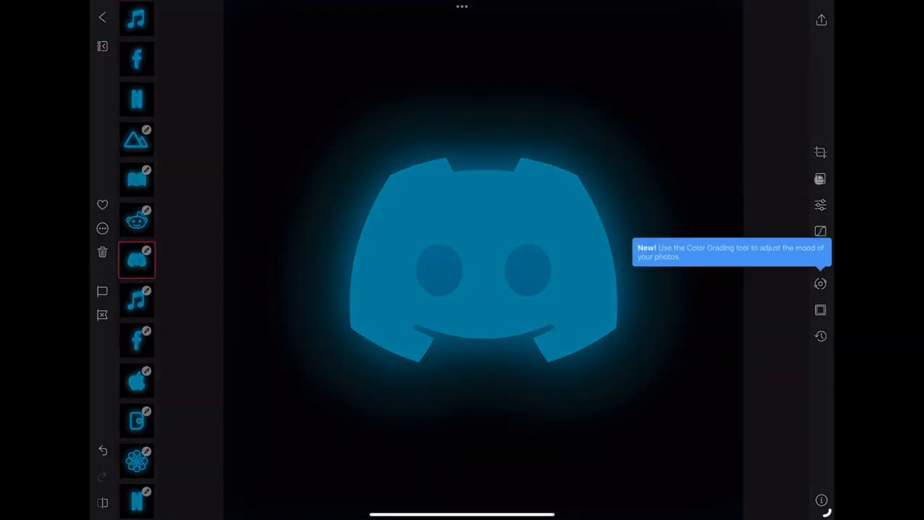
# - Lower the Discord icon's NEW BLUE! preset strength to about 71
pyautogui.click(820, 179)
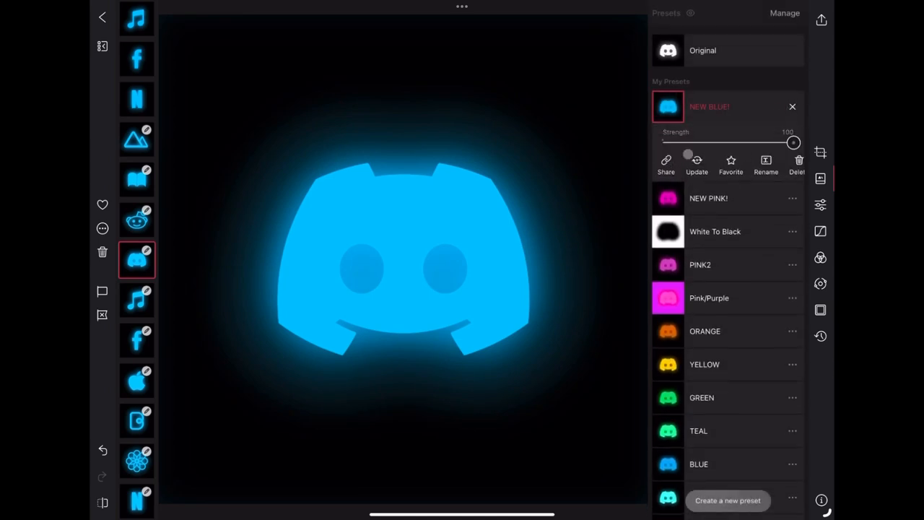
pyautogui.moveTo(794, 142); pyautogui.dragTo(755, 142)
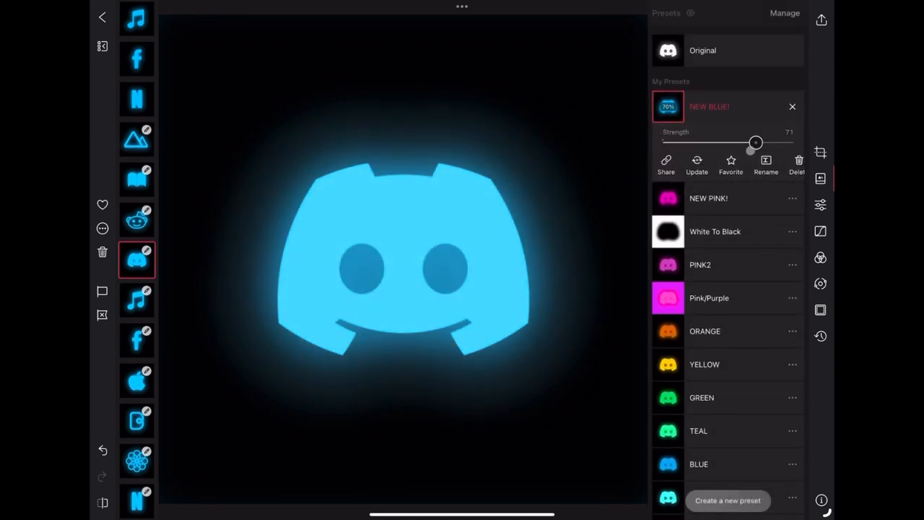
pyautogui.moveTo(756, 142); pyautogui.dragTo(779, 143)
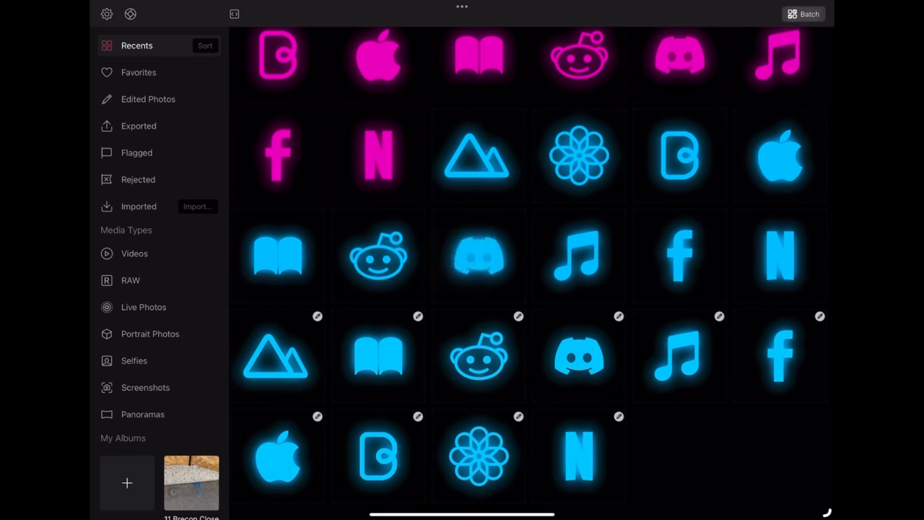
# - Batch-select the ten blue icons and save their edits over the original photos
pyautogui.click(803, 14)
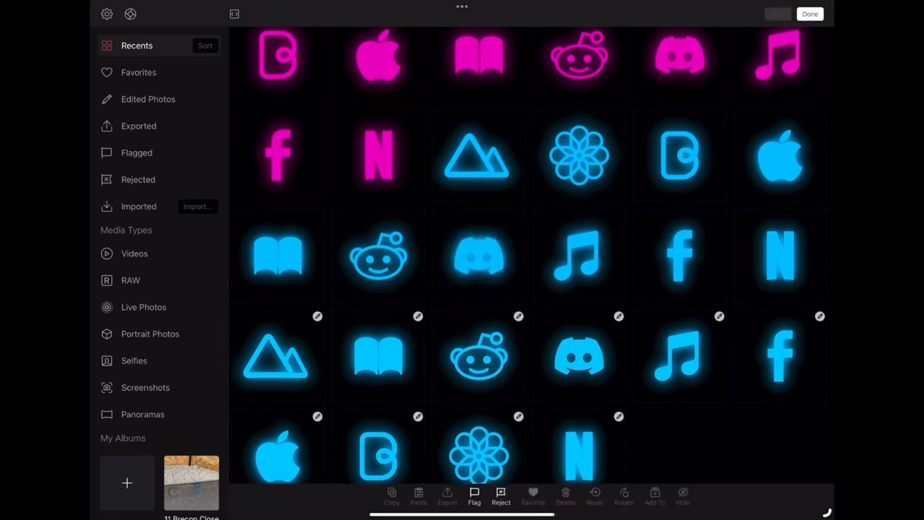
pyautogui.click(378, 355)
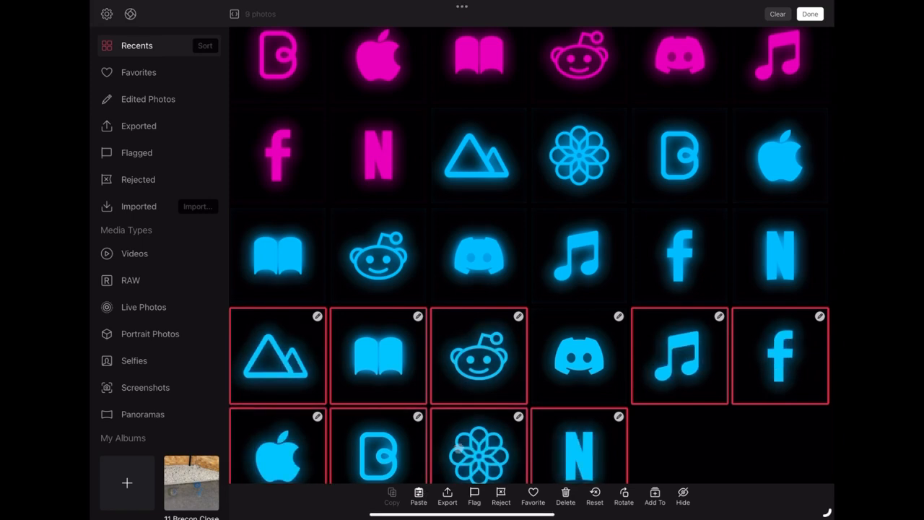
pyautogui.scroll(-3)
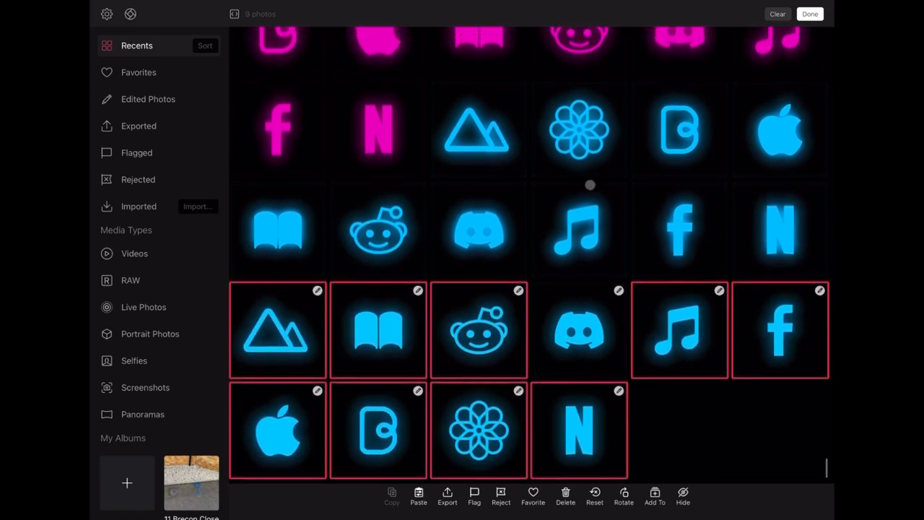
pyautogui.moveTo(688, 389)
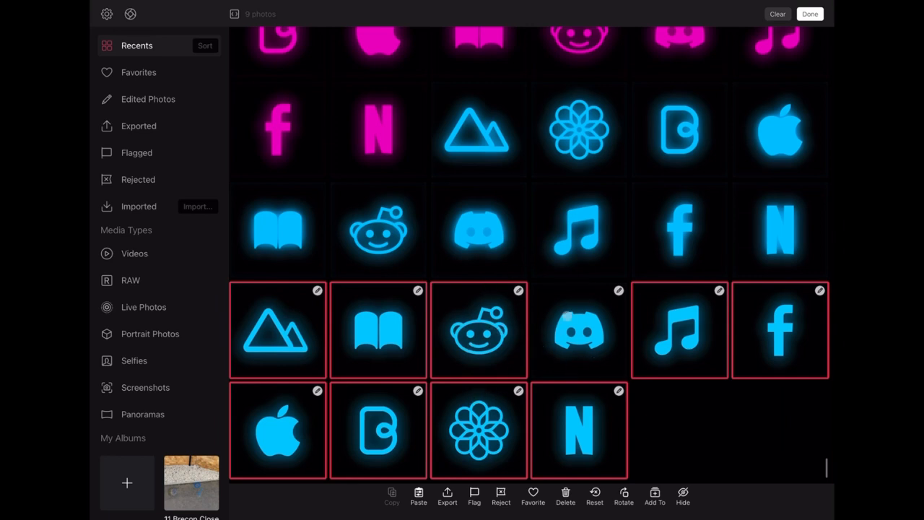
pyautogui.click(577, 331)
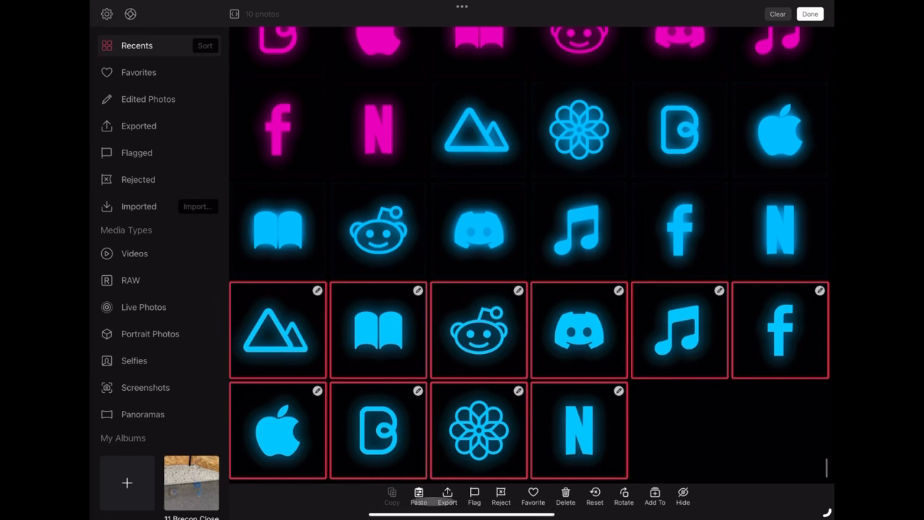
pyautogui.click(447, 496)
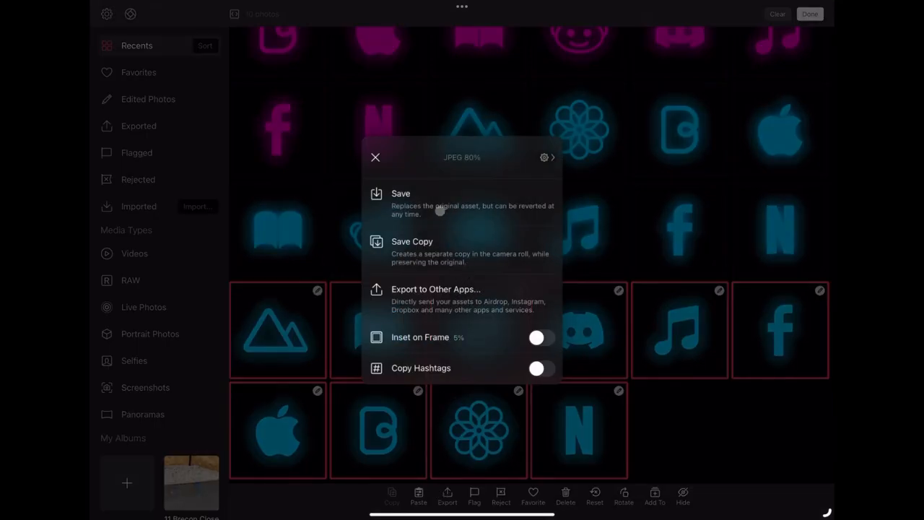
pyautogui.click(401, 193)
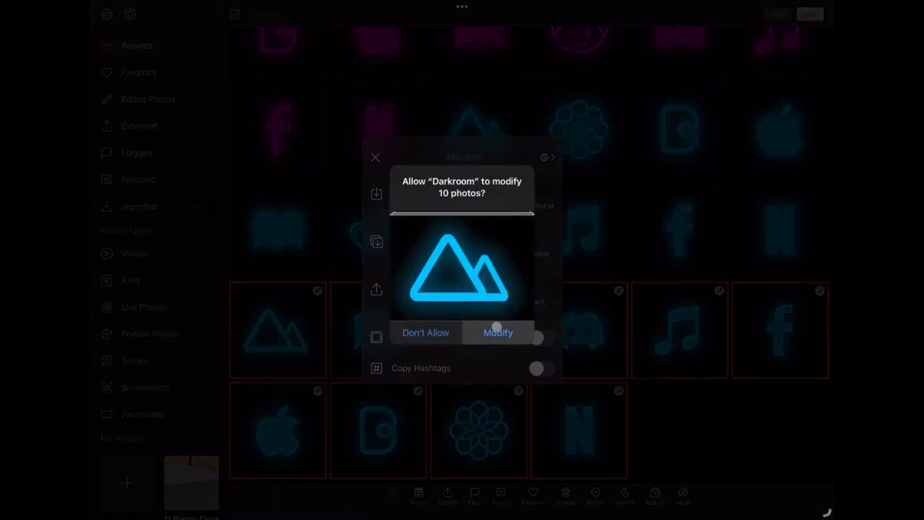
pyautogui.click(498, 333)
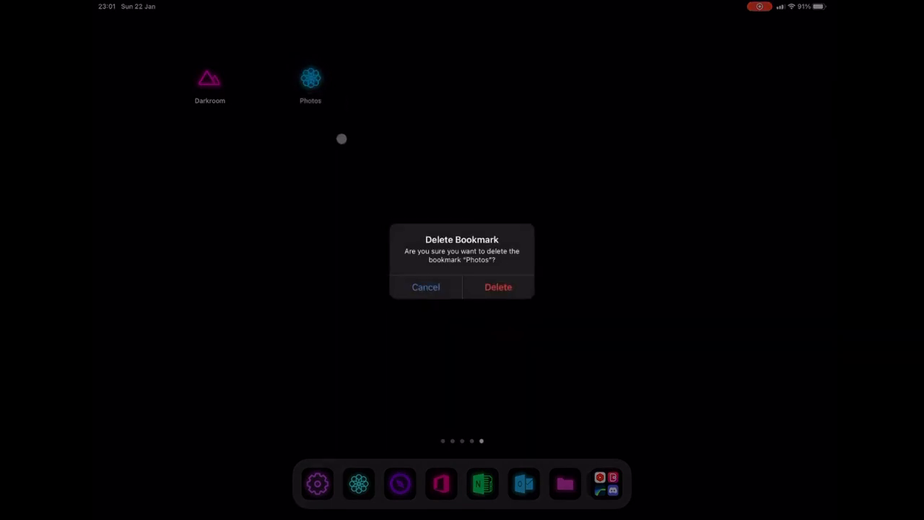
# - Keep the Photos bookmark, then search 'shortcuts' and launch the Shortcuts app
pyautogui.click(499, 287)
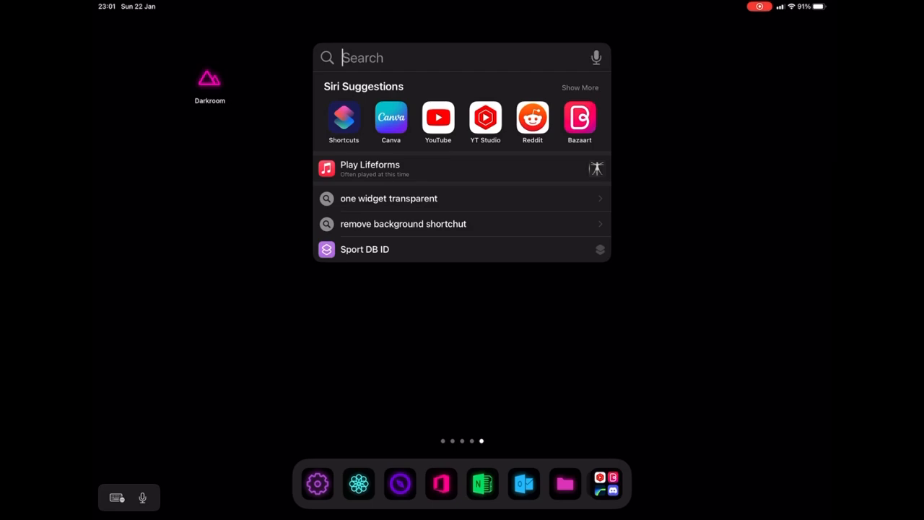
pyautogui.write('shortcuts')
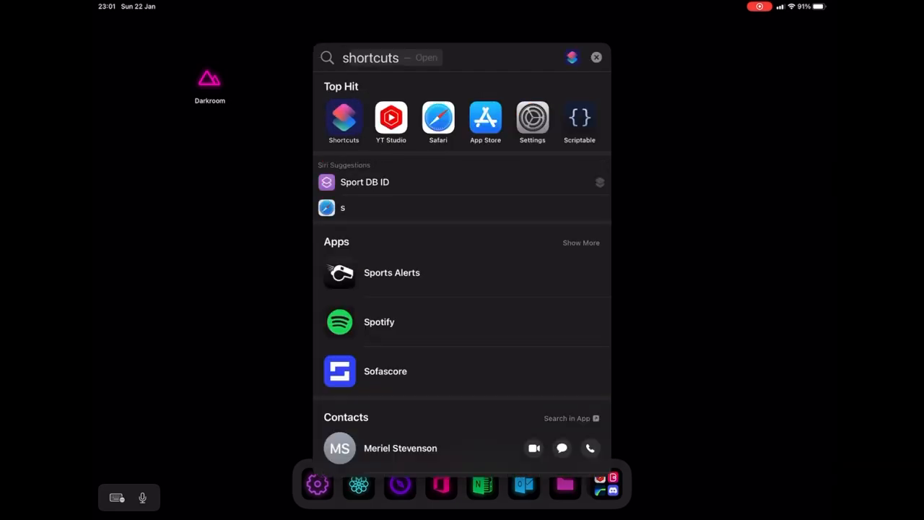
pyautogui.click(344, 119)
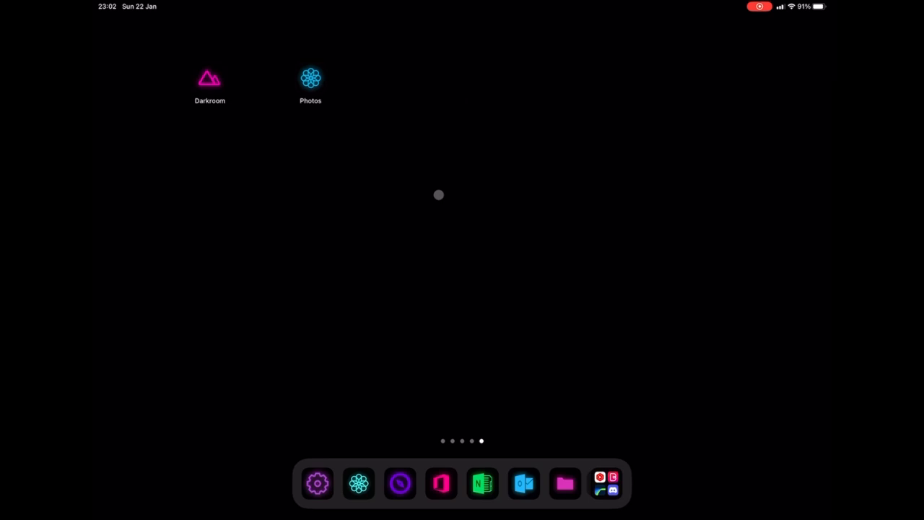
pyautogui.moveTo(427, 190)
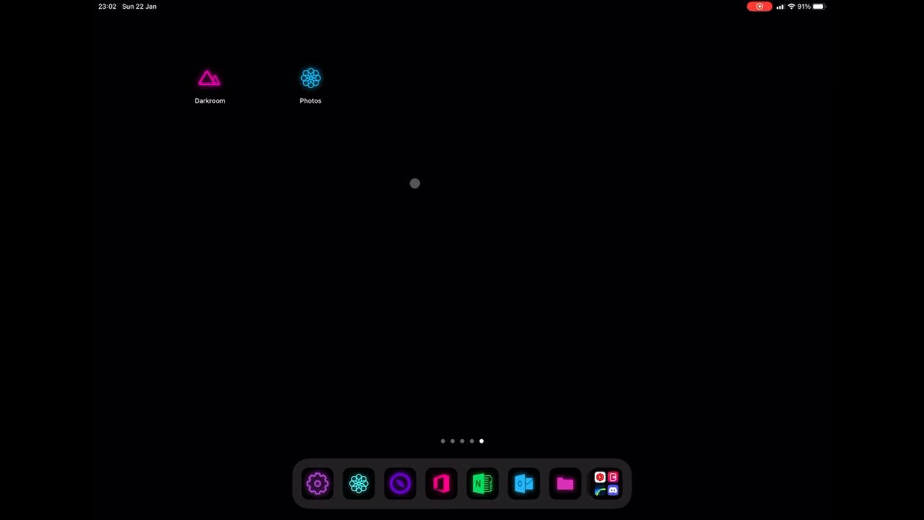
pyautogui.moveTo(403, 176)
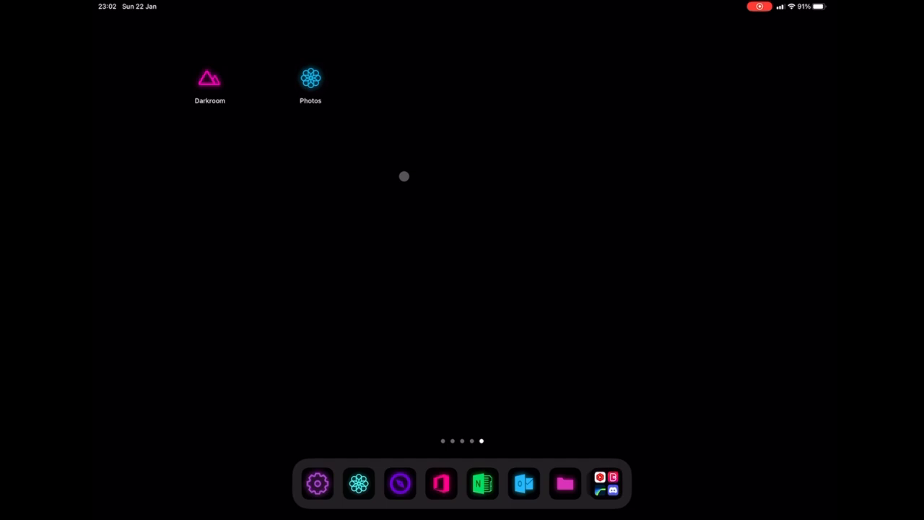
pyautogui.moveTo(395, 169)
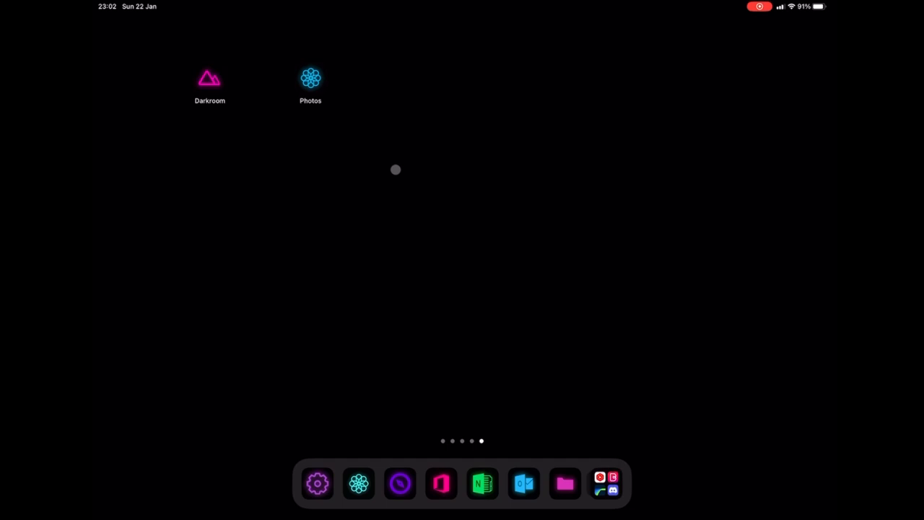
pyautogui.moveTo(389, 161)
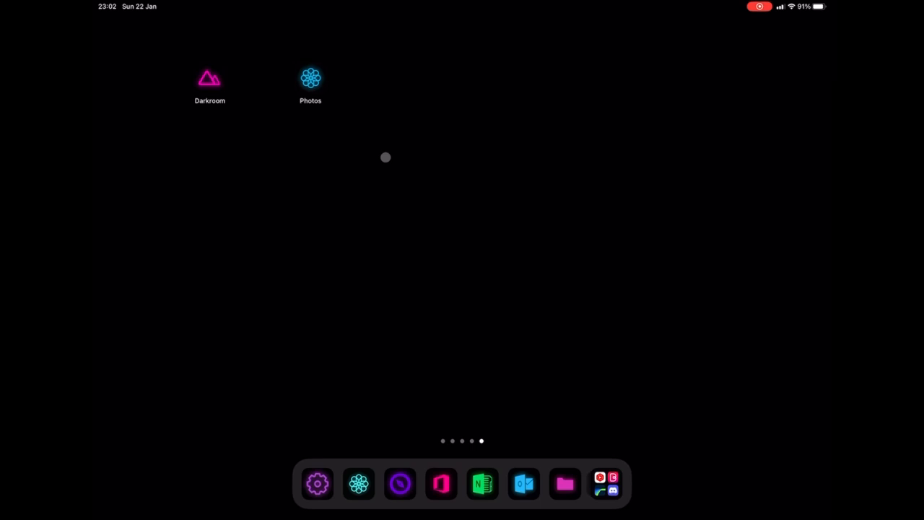
pyautogui.moveTo(383, 153)
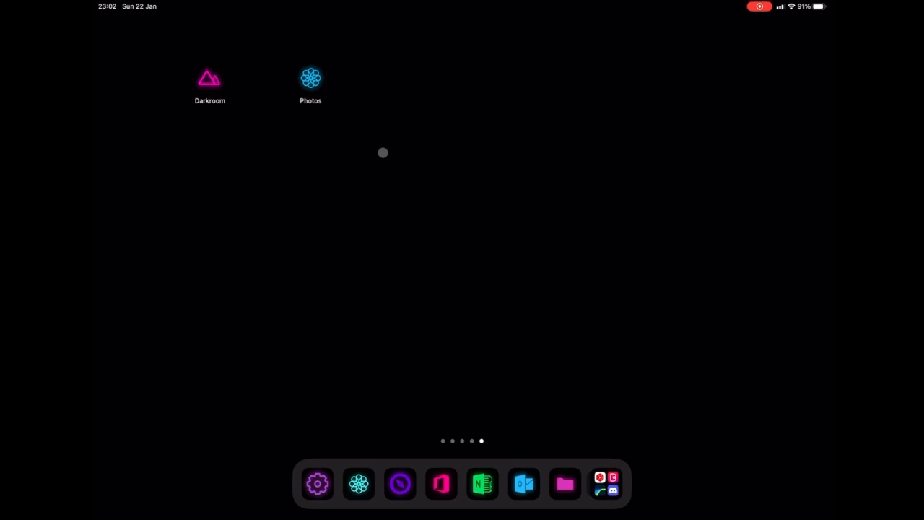
pyautogui.moveTo(383, 150)
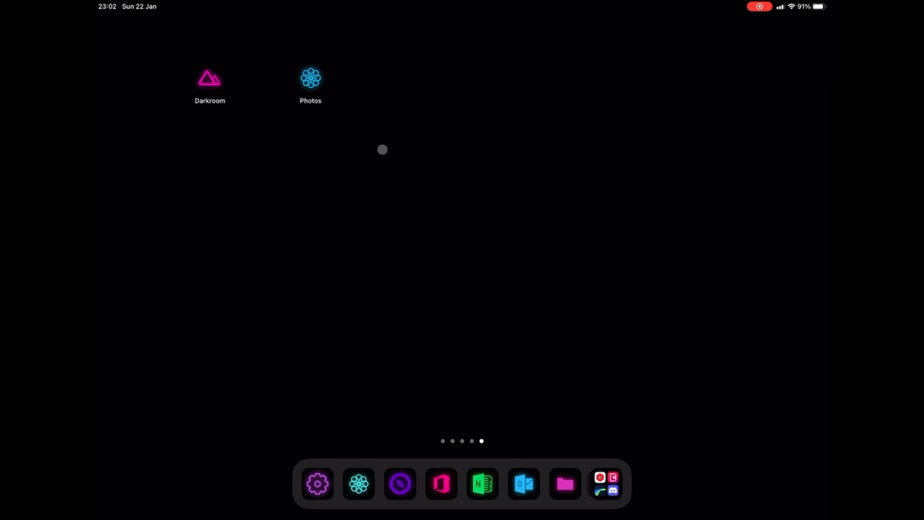
pyautogui.moveTo(382, 148)
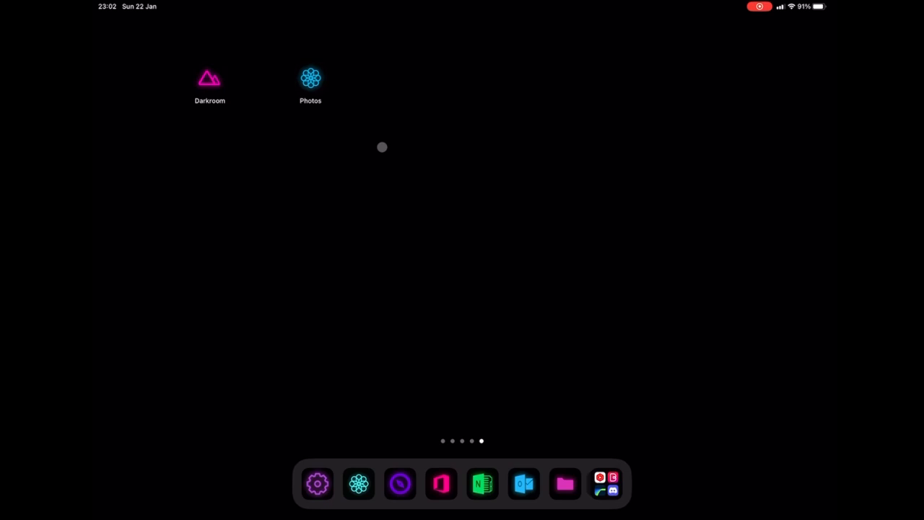